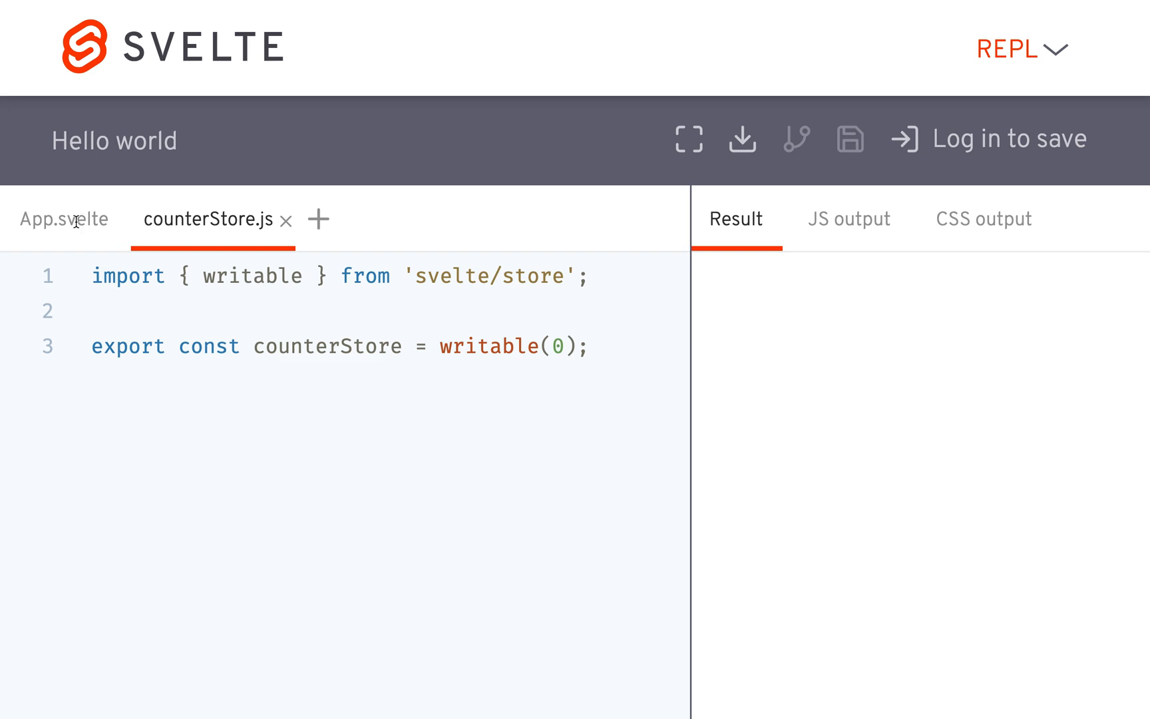
Step: Add an empty <script> block to App.svelte and review the writable store in counterStore.js
{"action": "left_click", "coordinate": [63, 218]}
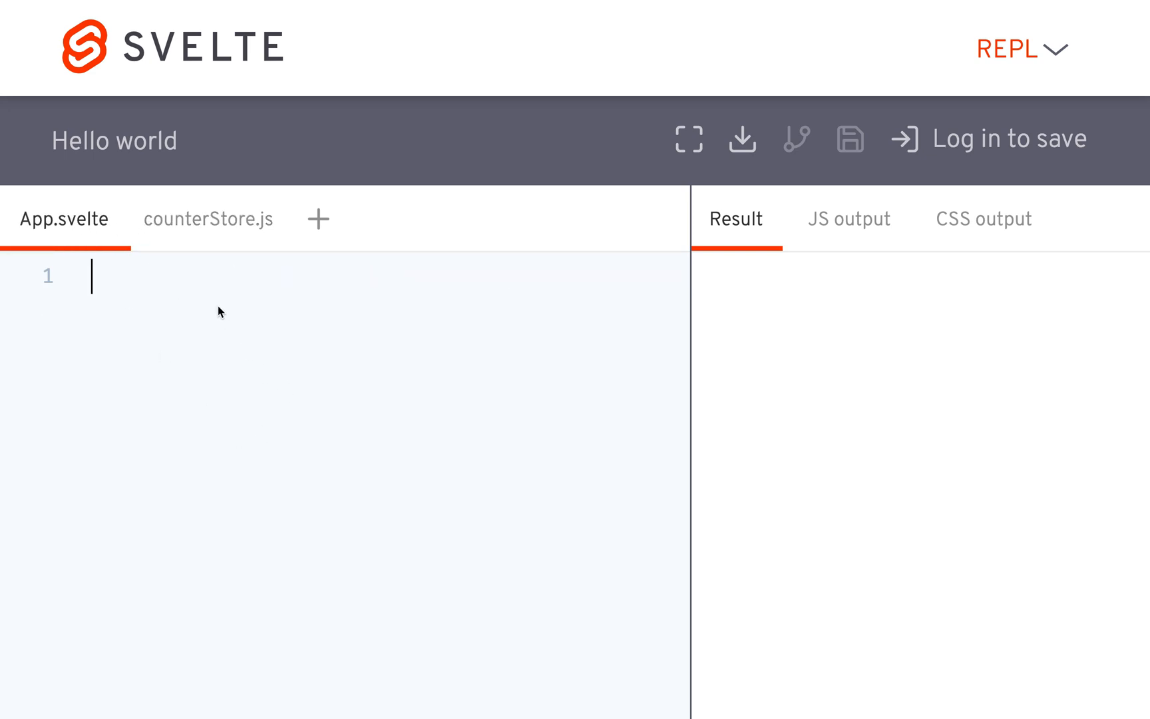
{"action": "type", "text": "<script"}
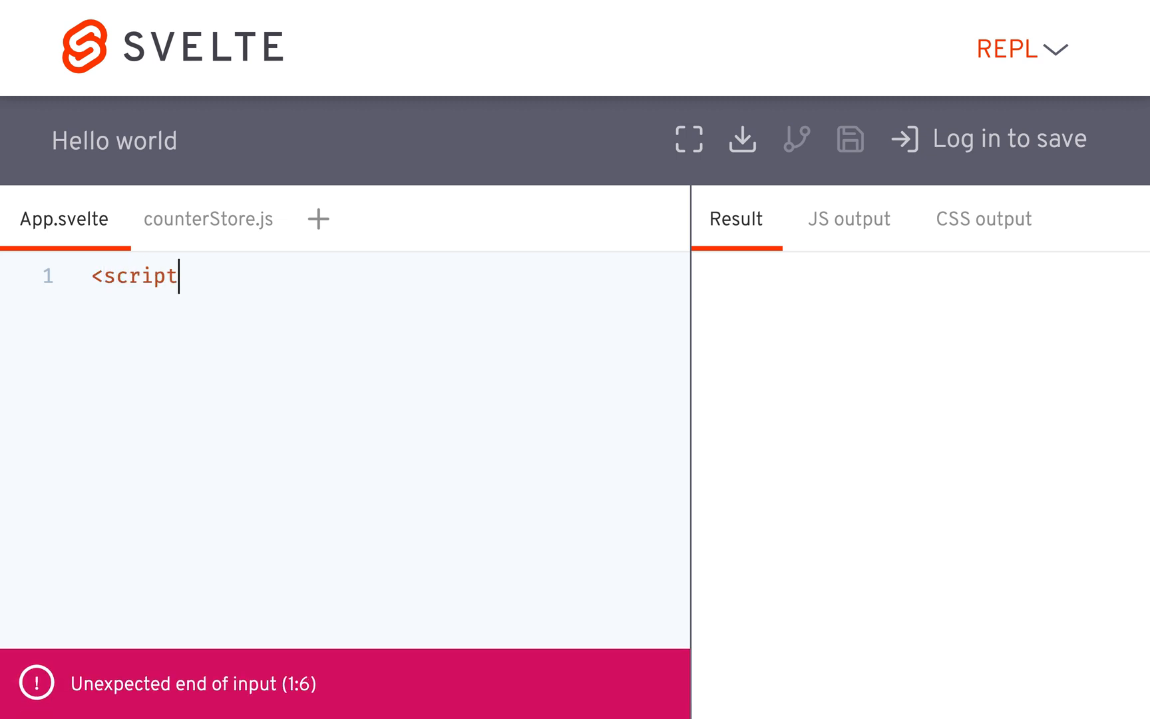
{"action": "type", "text": ">"}
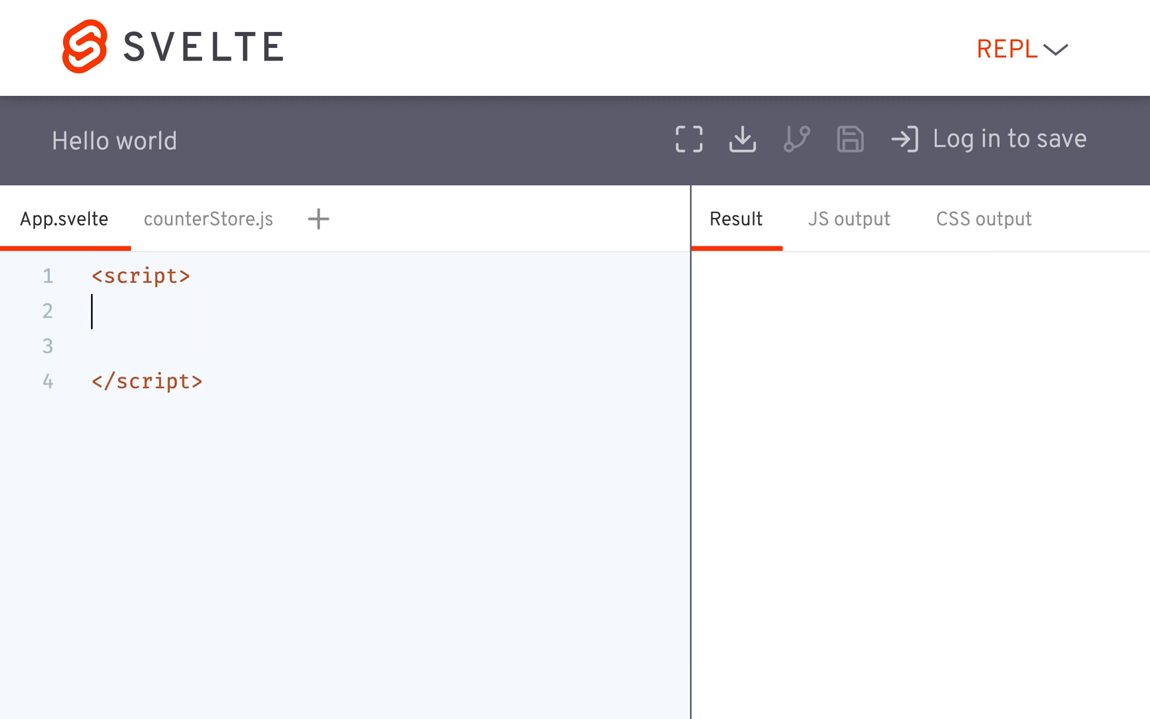
{"action": "left_click", "coordinate": [207, 218]}
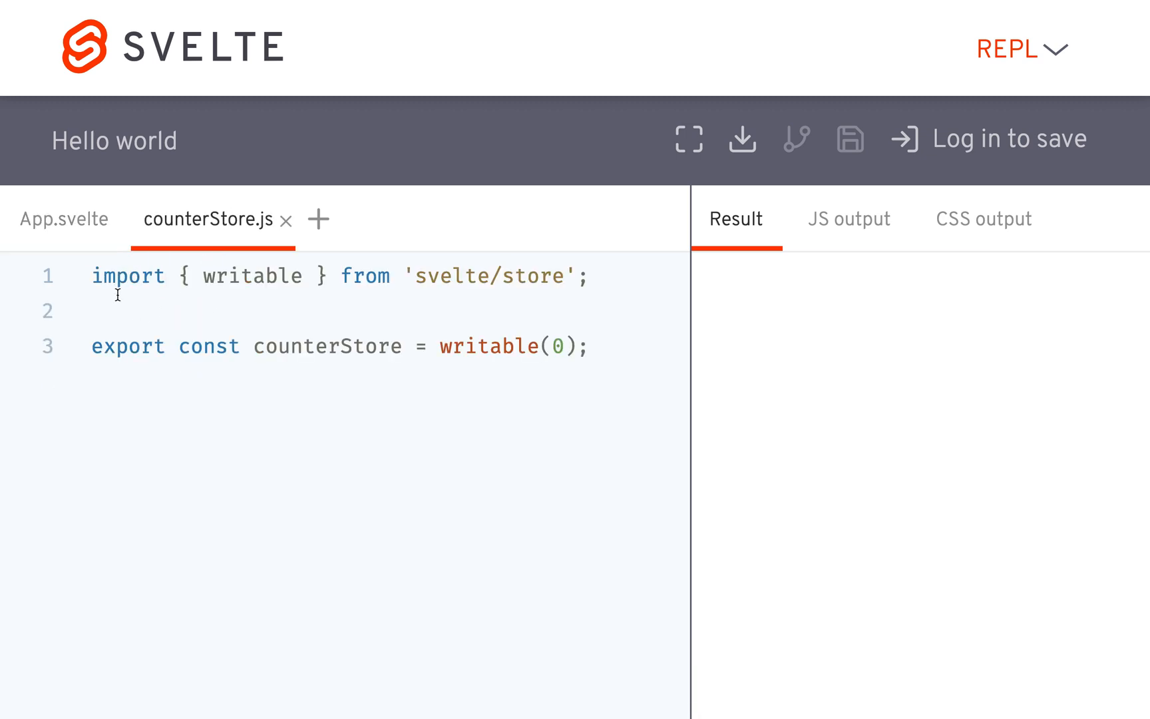
{"action": "mouse_move", "coordinate": [295, 296]}
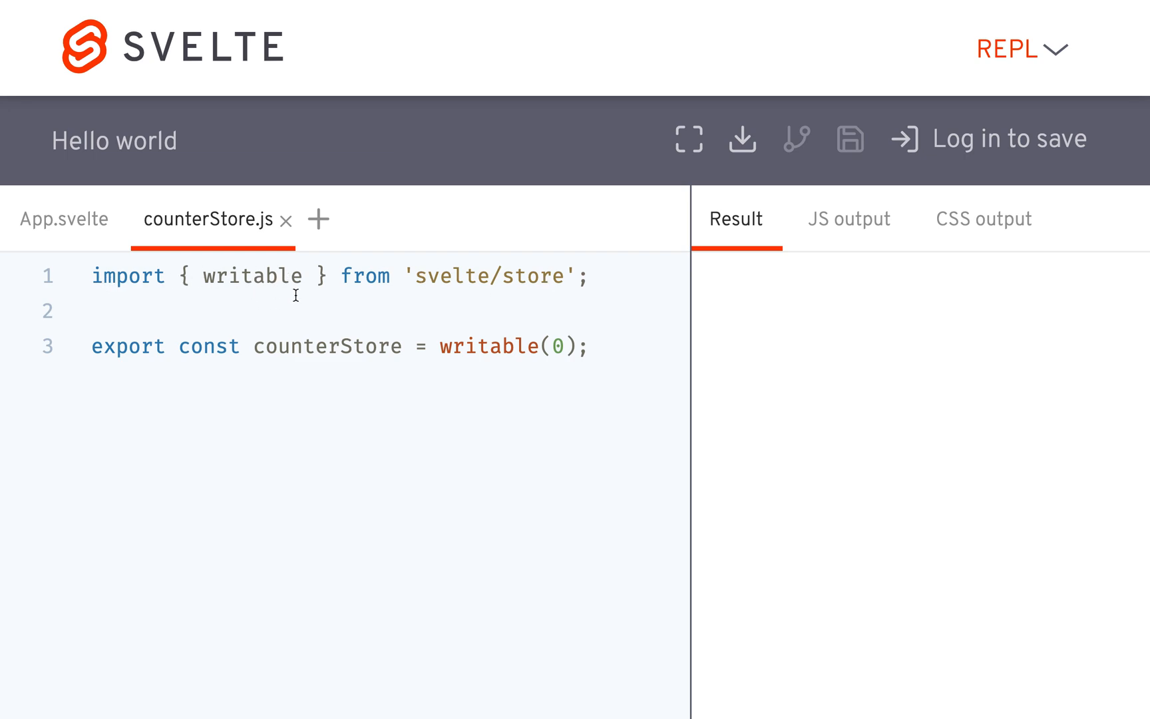
{"action": "double_click", "coordinate": [556, 346]}
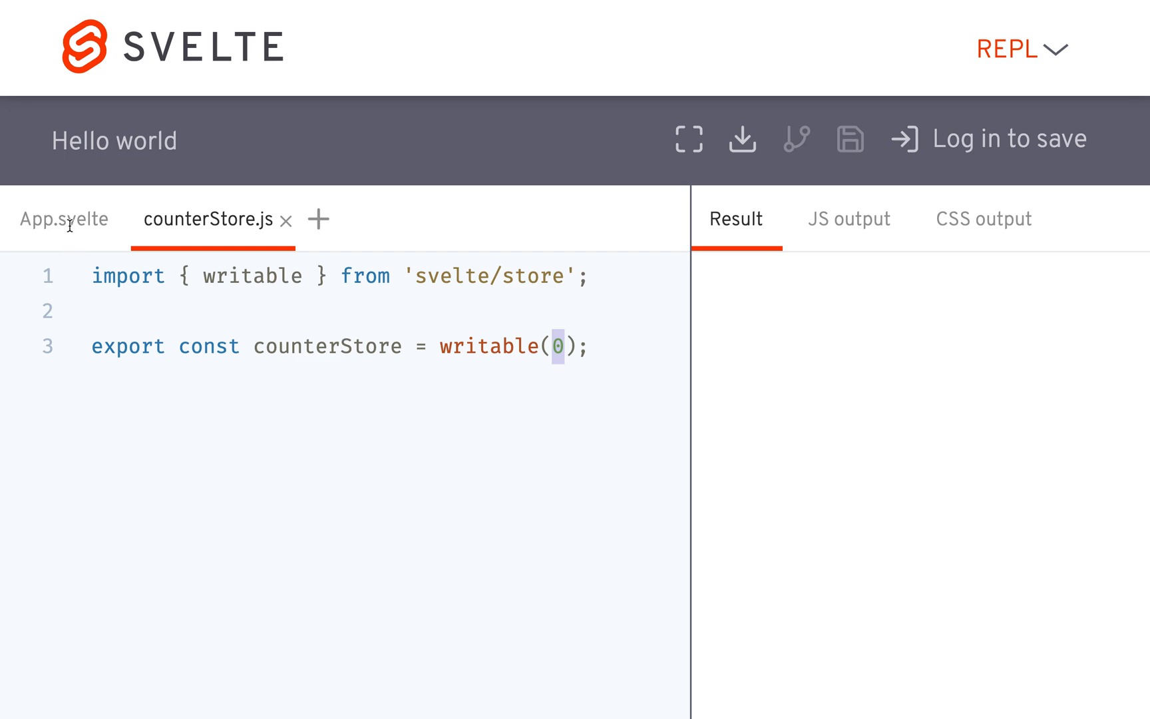
{"action": "left_click", "coordinate": [64, 219]}
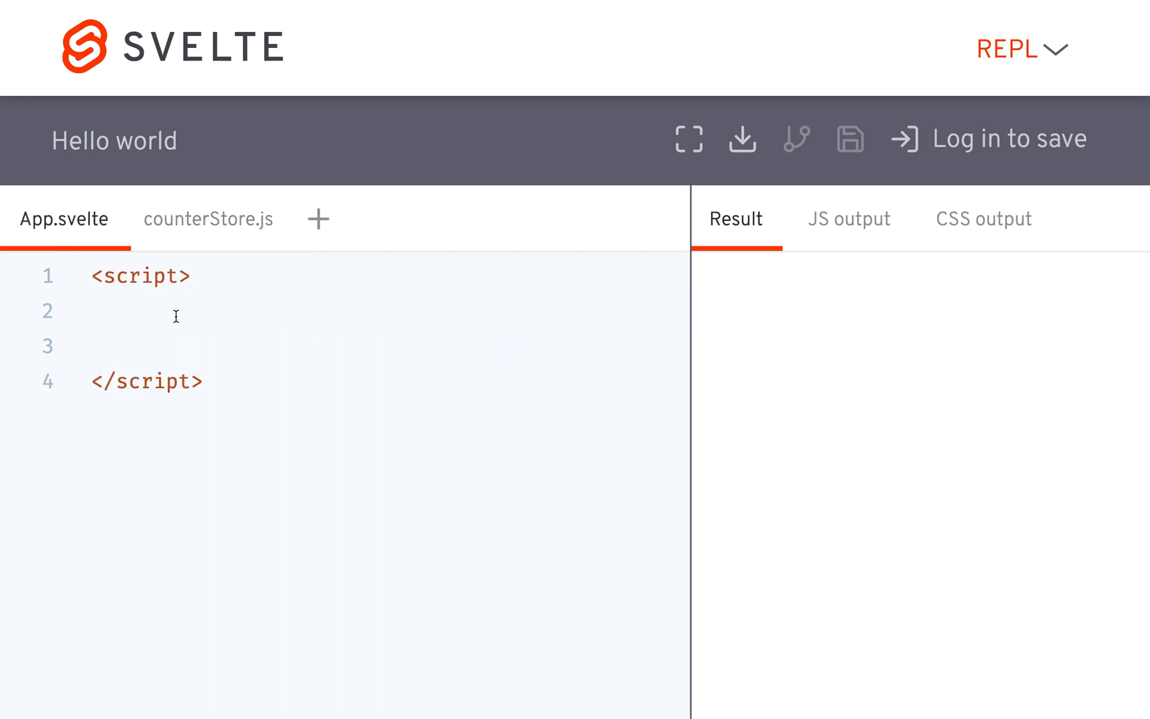
Step: Write import { counterStore } from './counterStore.js'; inside the script block
{"action": "type", "text": "import { c"}
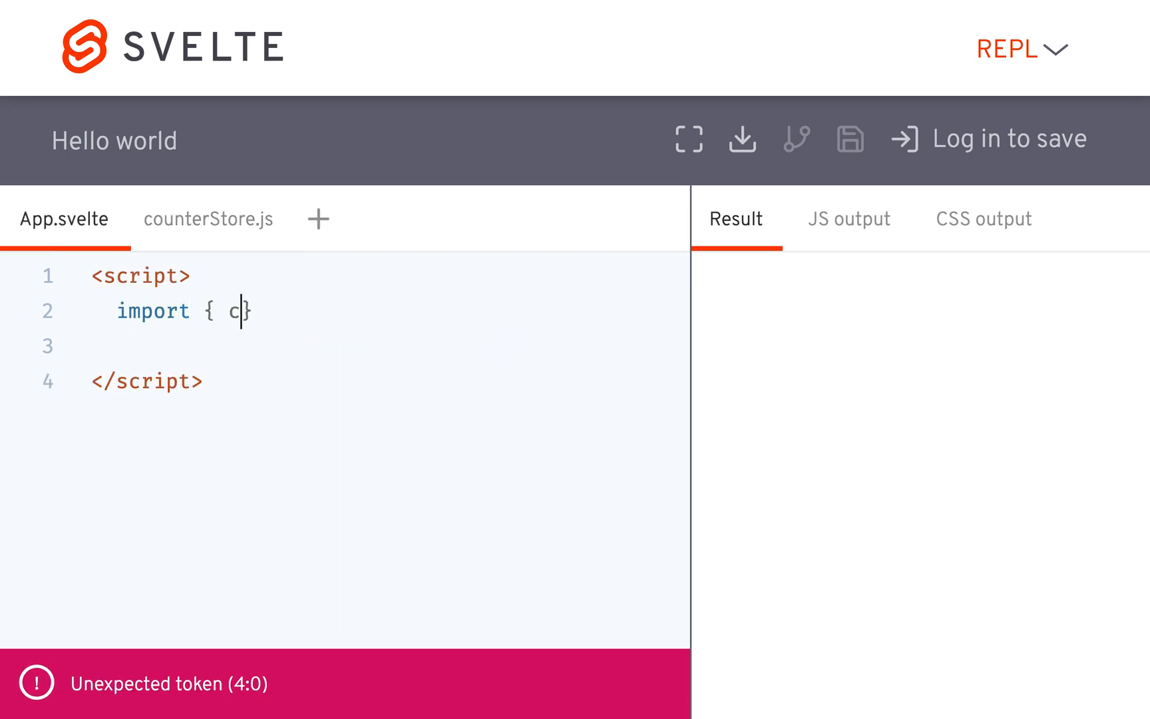
{"action": "type", "text": "ounterStore } fro"}
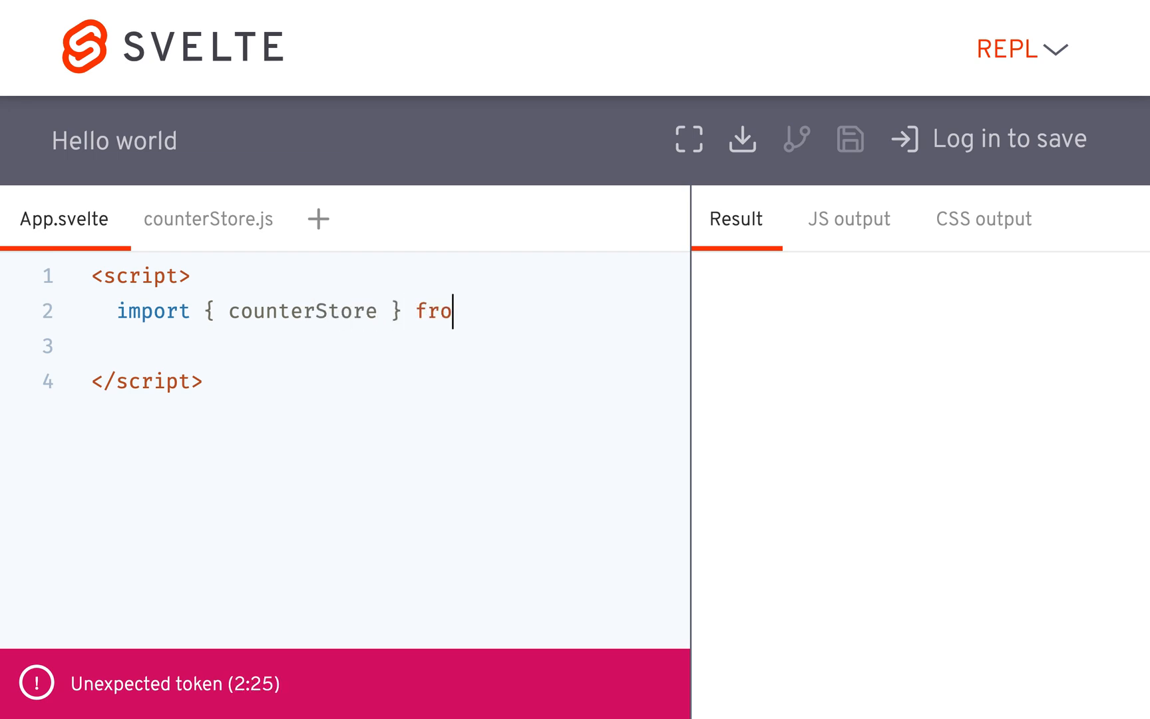
{"action": "type", "text": "m './counter'"}
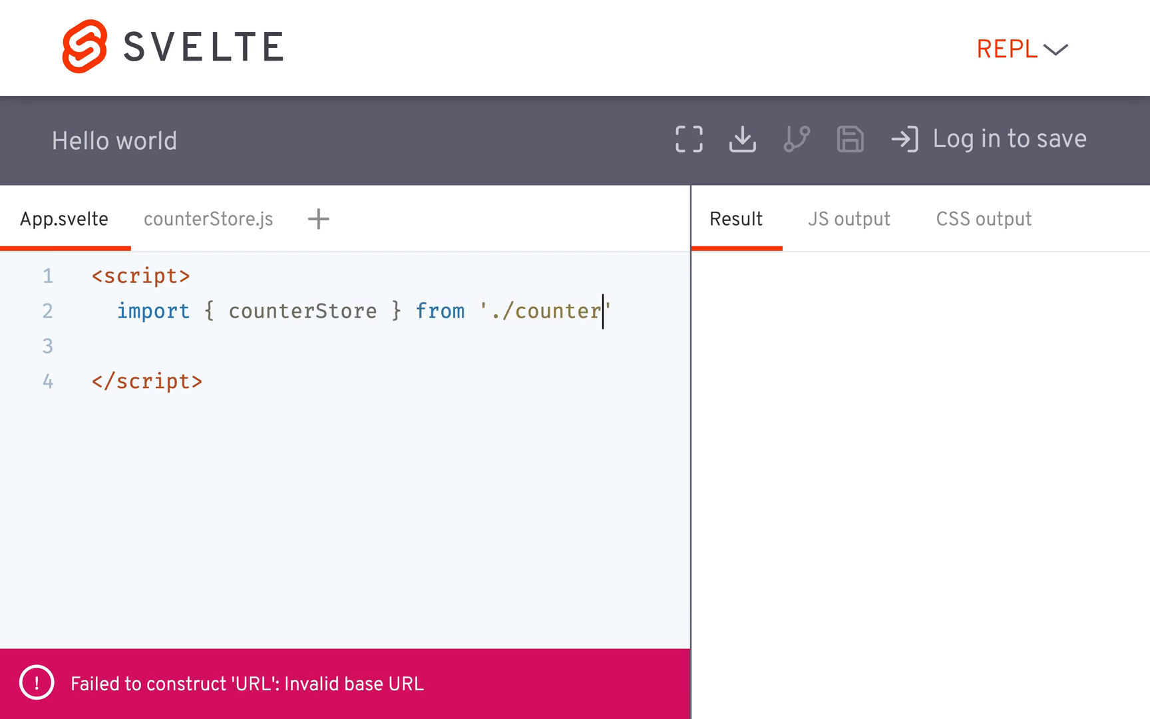
{"action": "type", "text": "Store.js"}
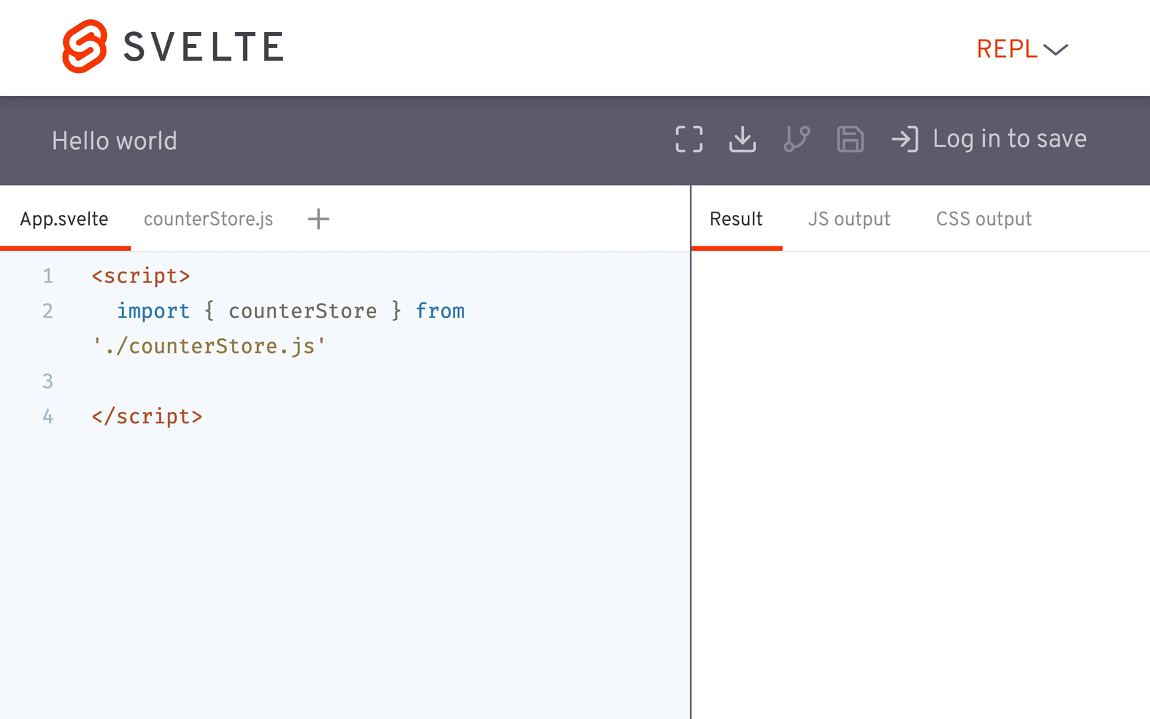
{"action": "type", "text": ";"}
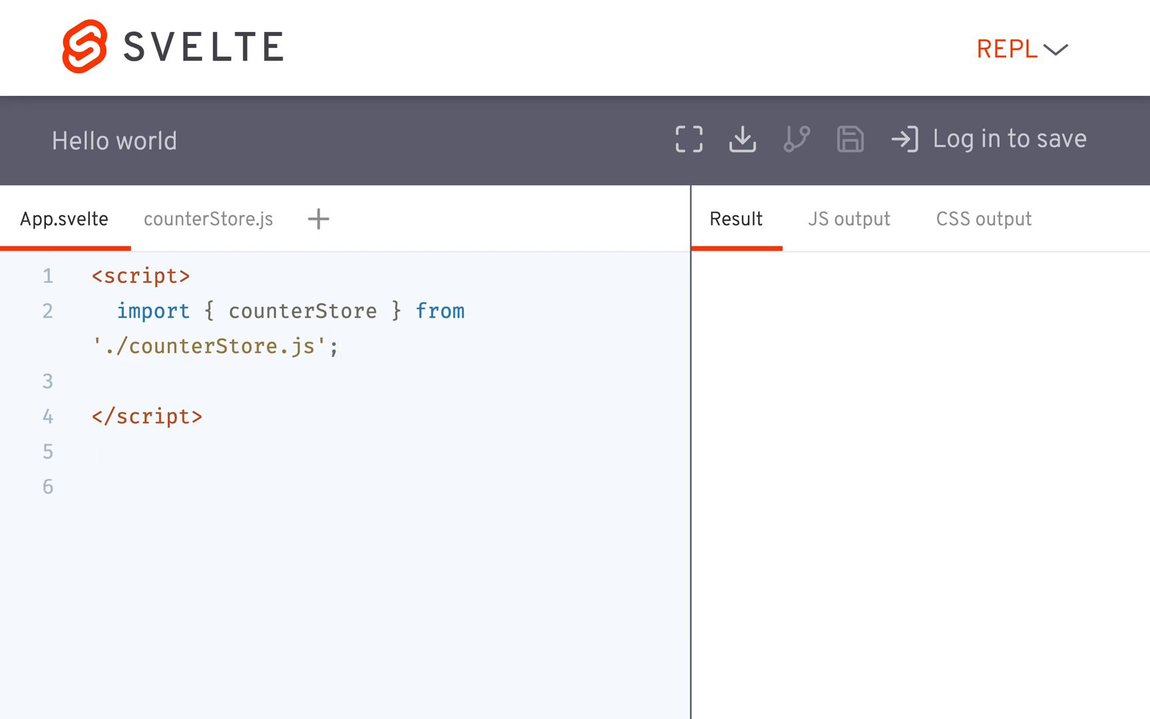
Step: Render {counterStore} in the markup and notice the [object Object] output
{"action": "type", "text": "{}"}
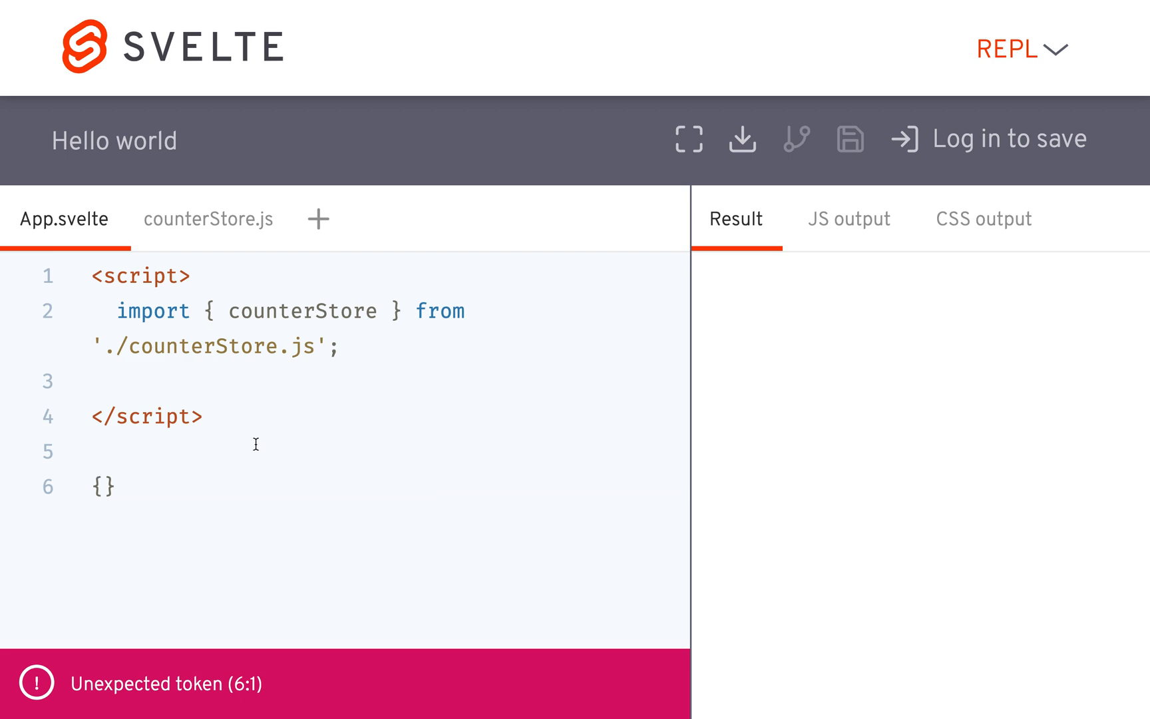
{"action": "type", "text": "counterSto"}
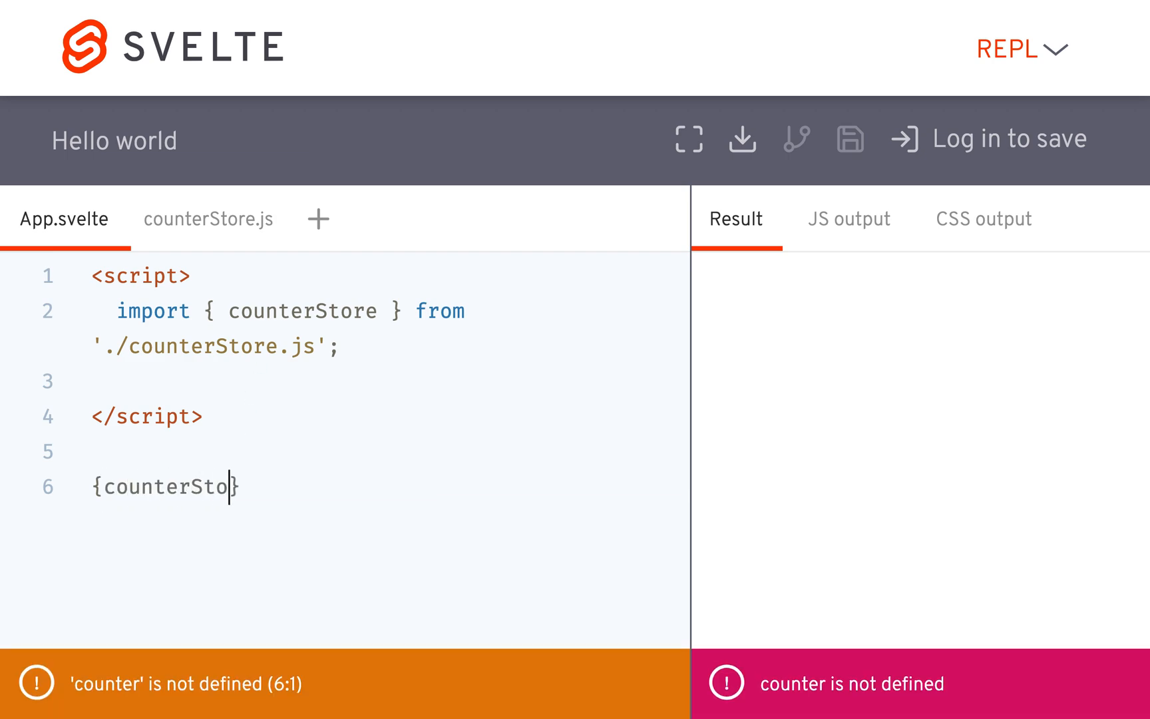
{"action": "type", "text": "re"}
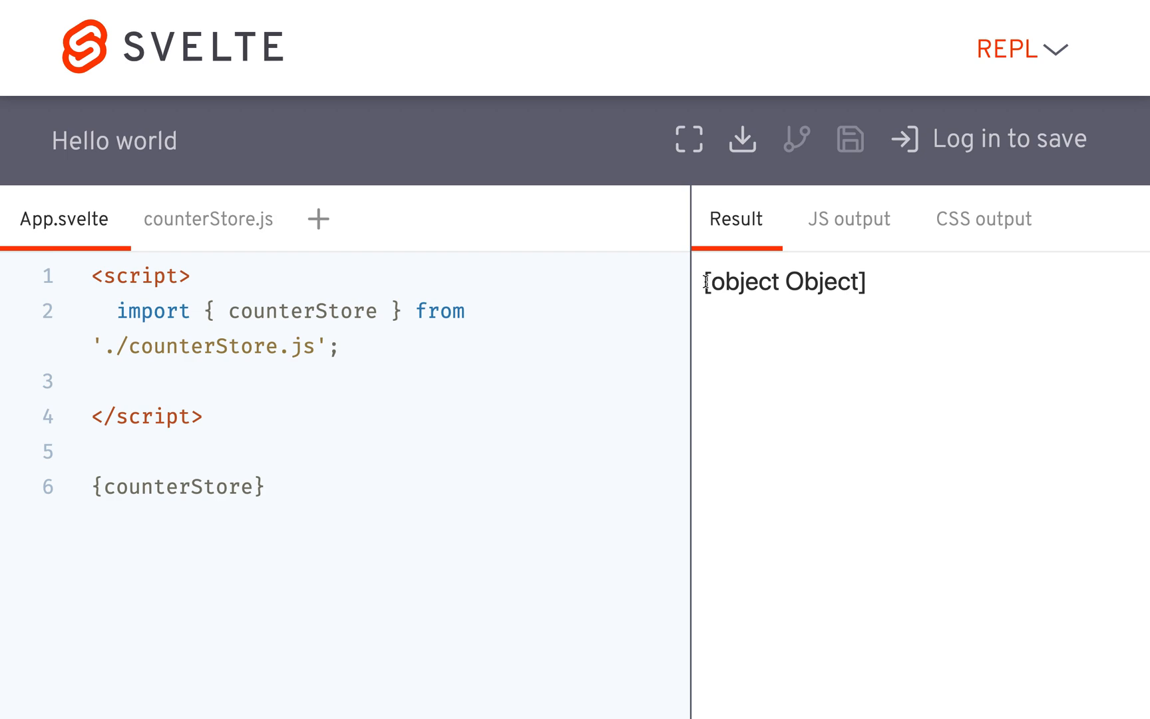
{"action": "double_click", "coordinate": [782, 282]}
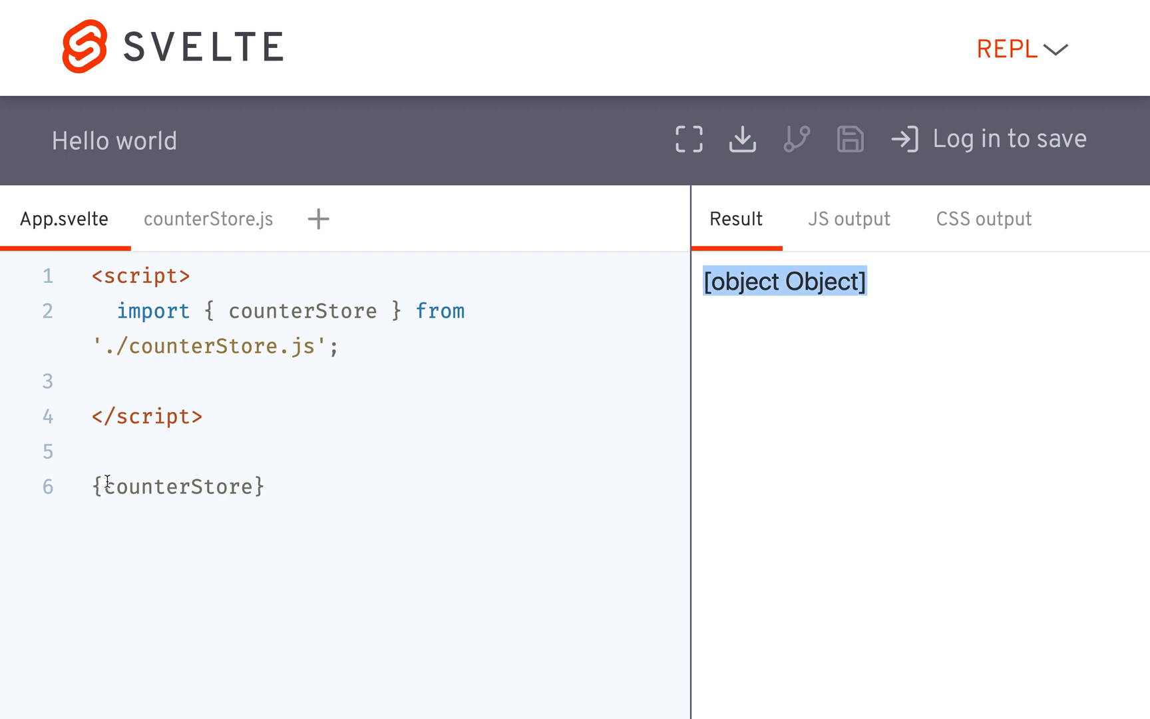
Step: Switch the markup to {$counterStore} and change the store's initial value from 0 to 4
{"action": "left_click", "coordinate": [208, 219]}
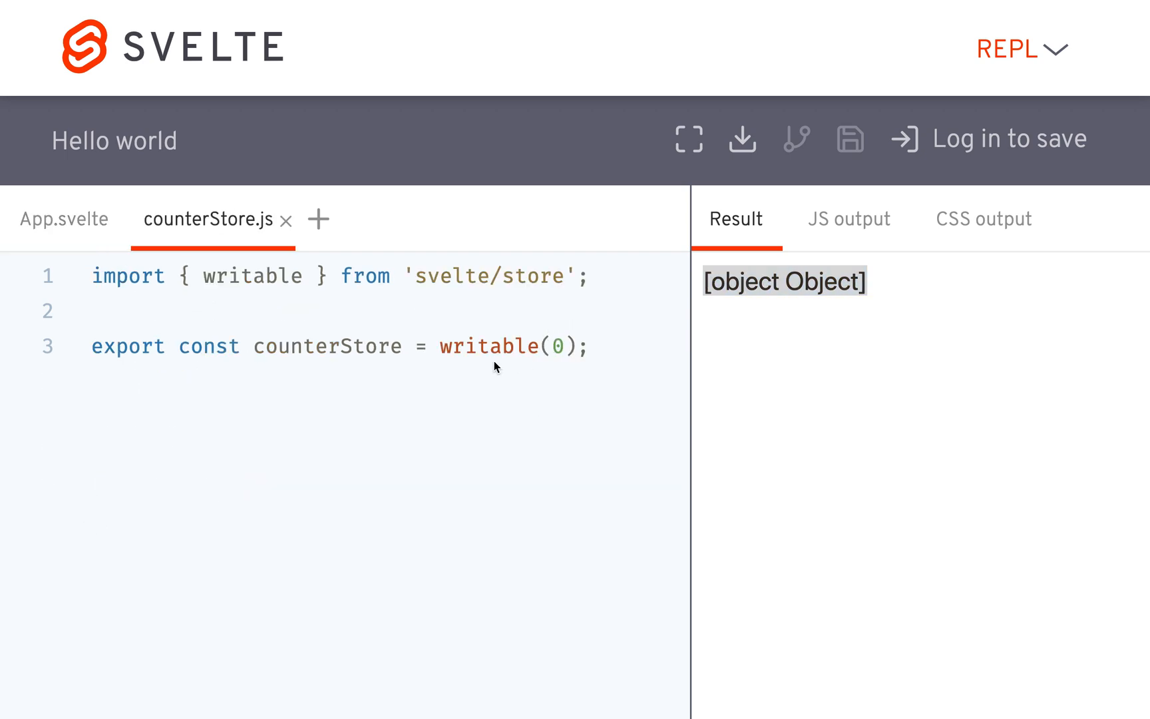
{"action": "left_click", "coordinate": [63, 218]}
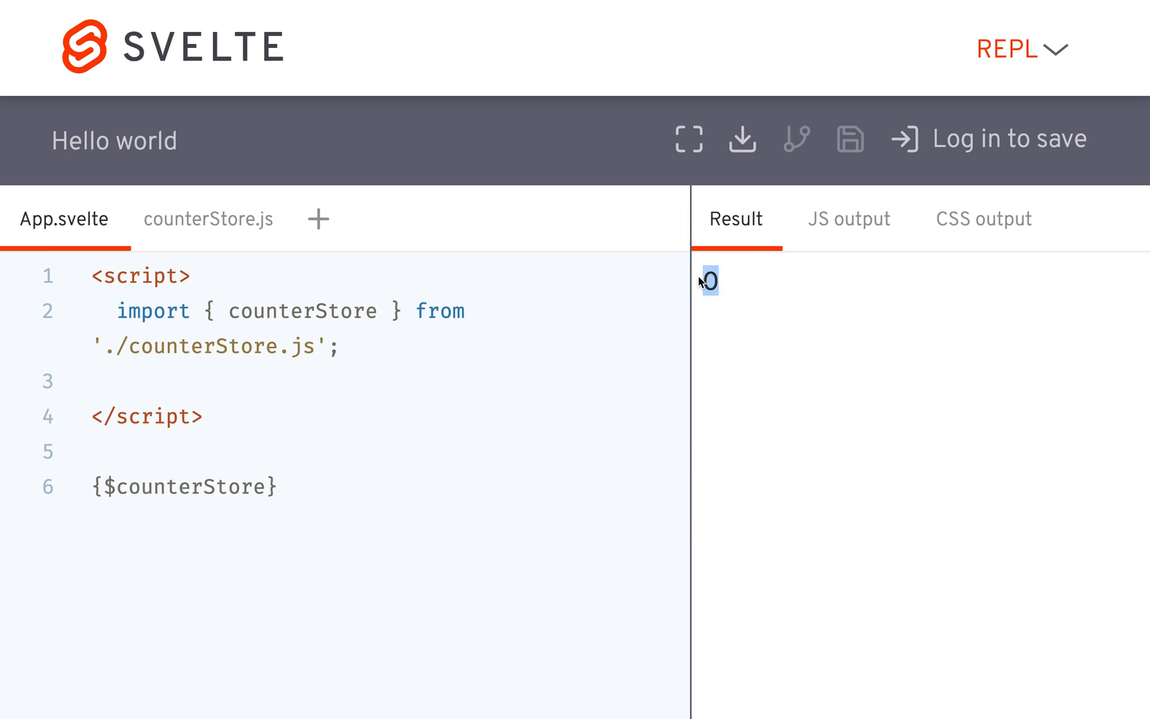
{"action": "left_click", "coordinate": [207, 218]}
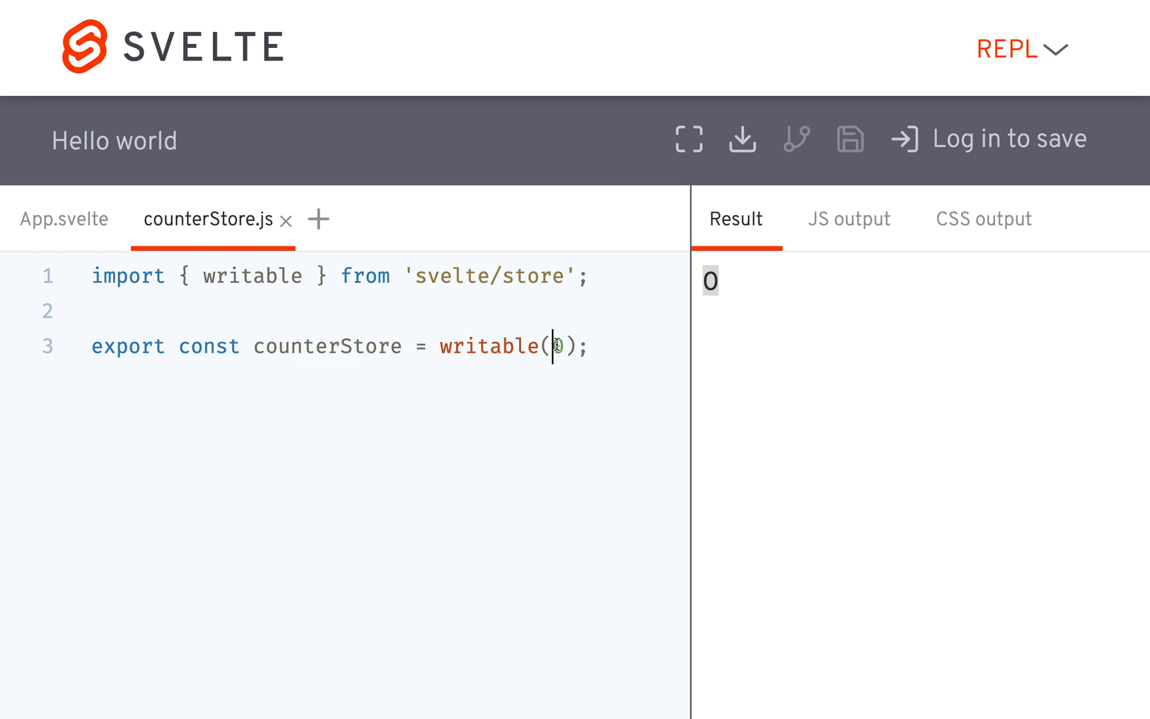
{"action": "type", "text": "4"}
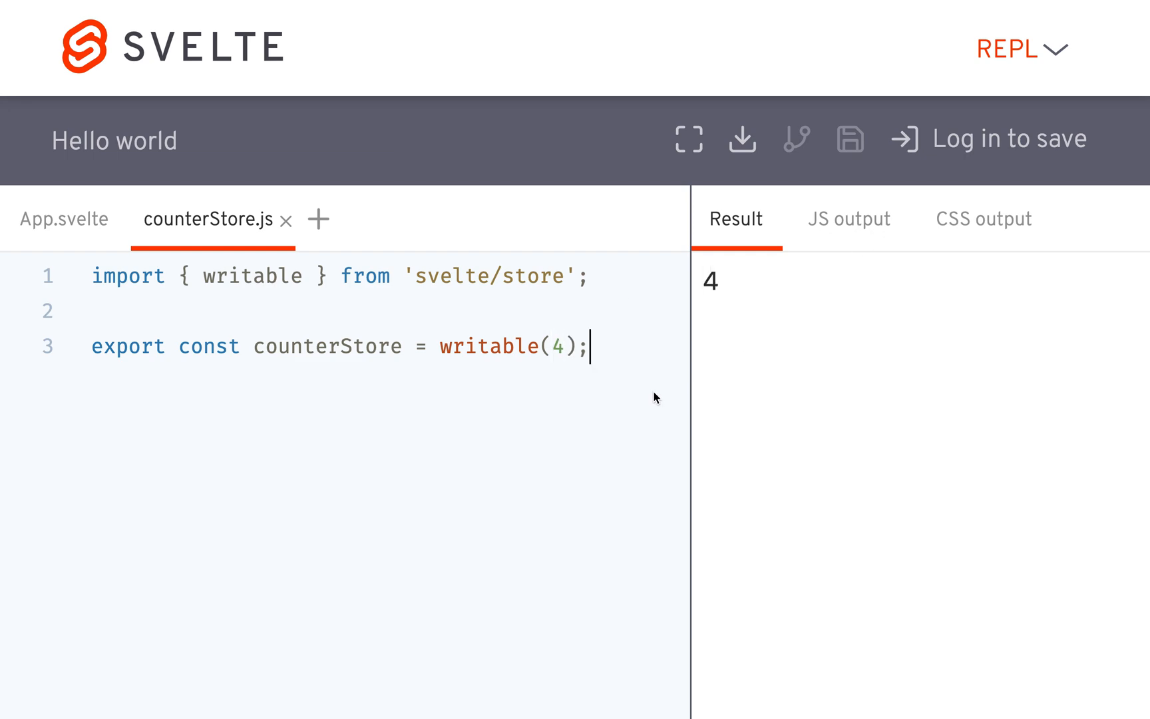
{"action": "left_click", "coordinate": [64, 219]}
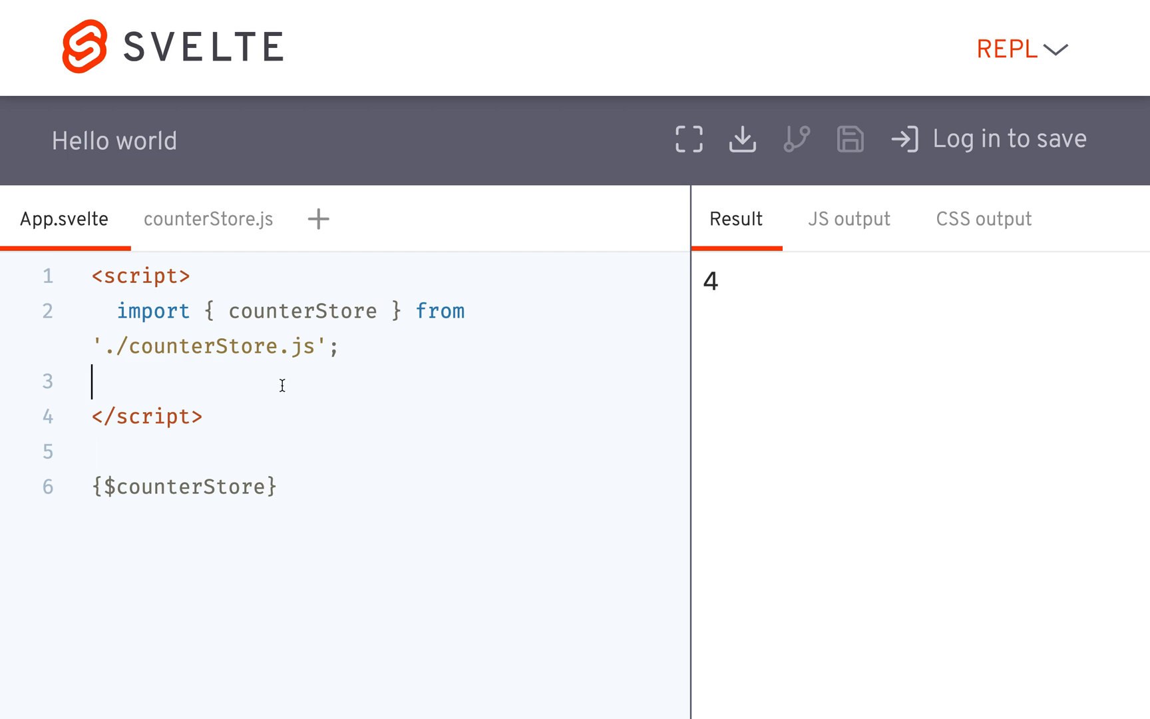
Step: Start a counterStore.subscribe(() => {...}) line, then remove it leaving only the import
{"action": "type", "text": "counterS"}
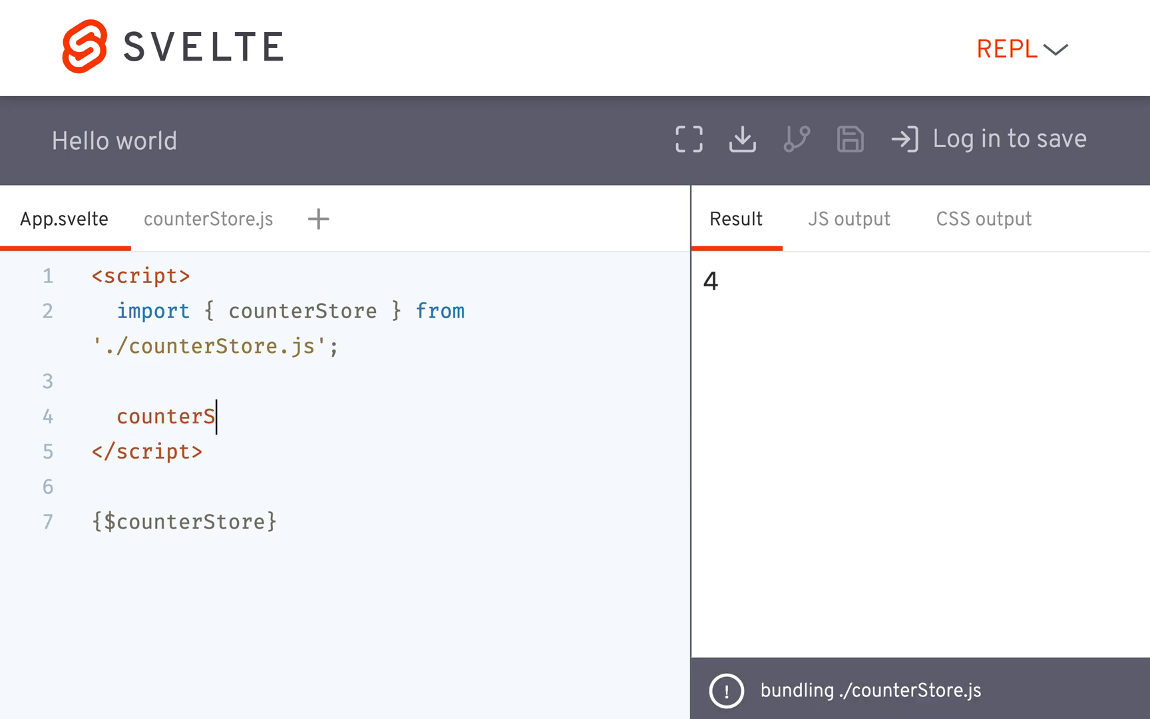
{"action": "type", "text": "tore.subscribt("}
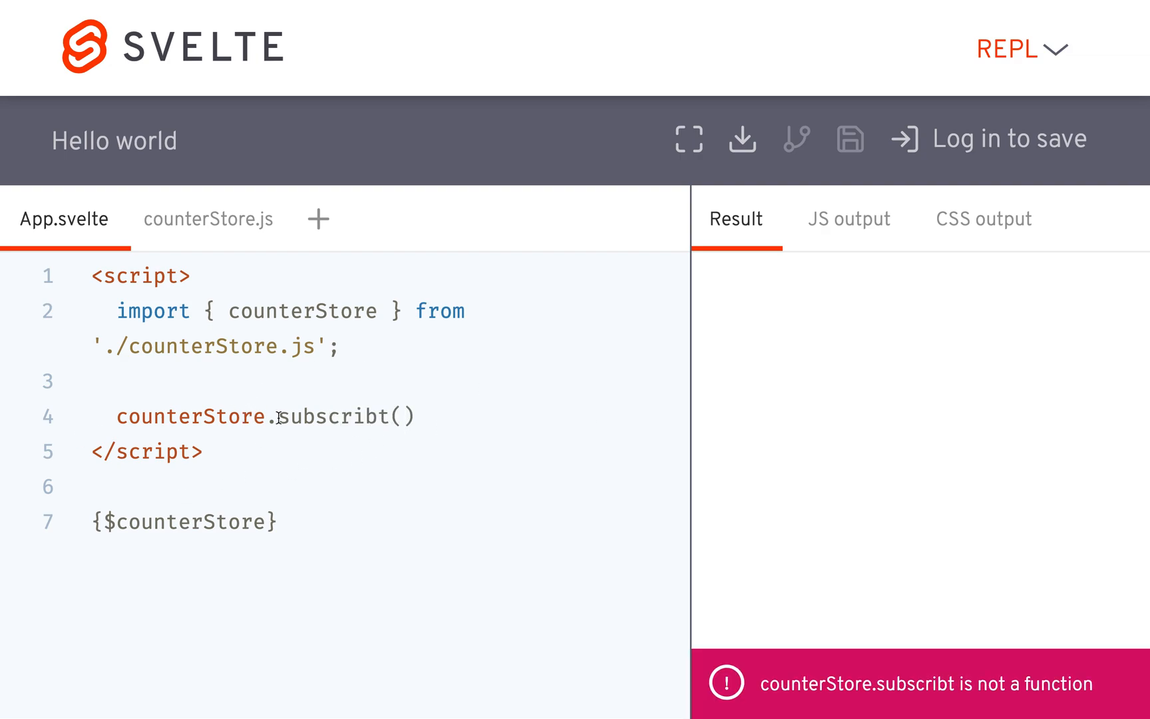
{"action": "key", "text": "Backspace"}
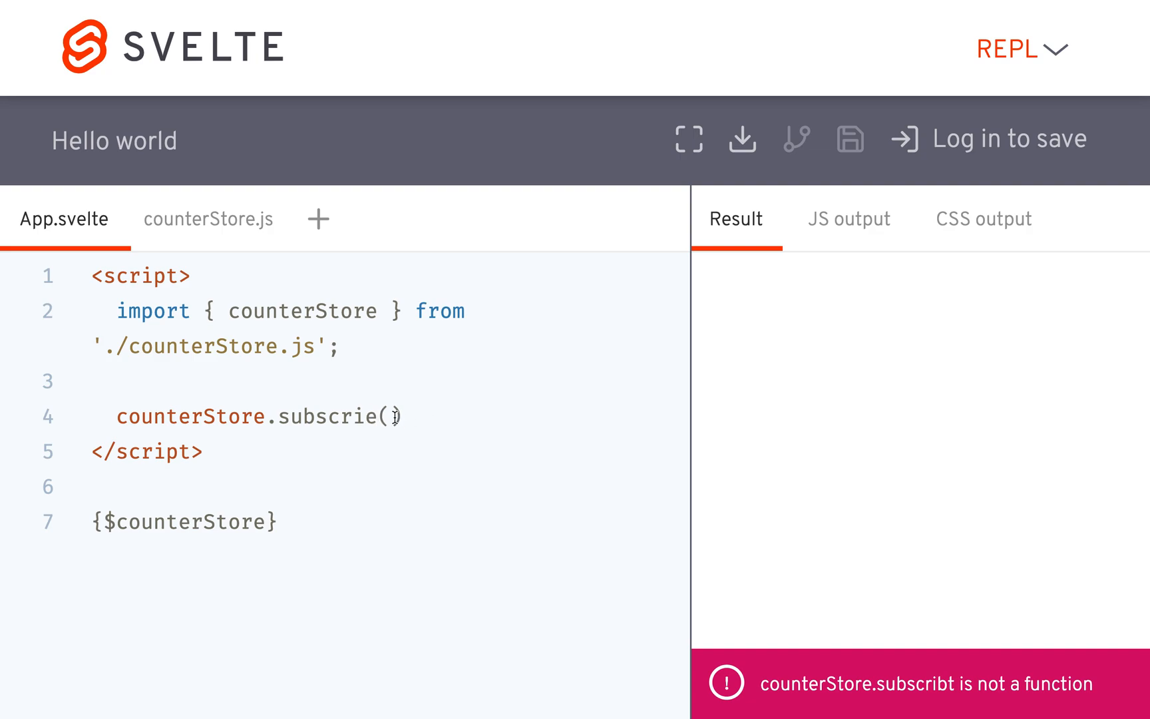
{"action": "type", "text": "() => {"}
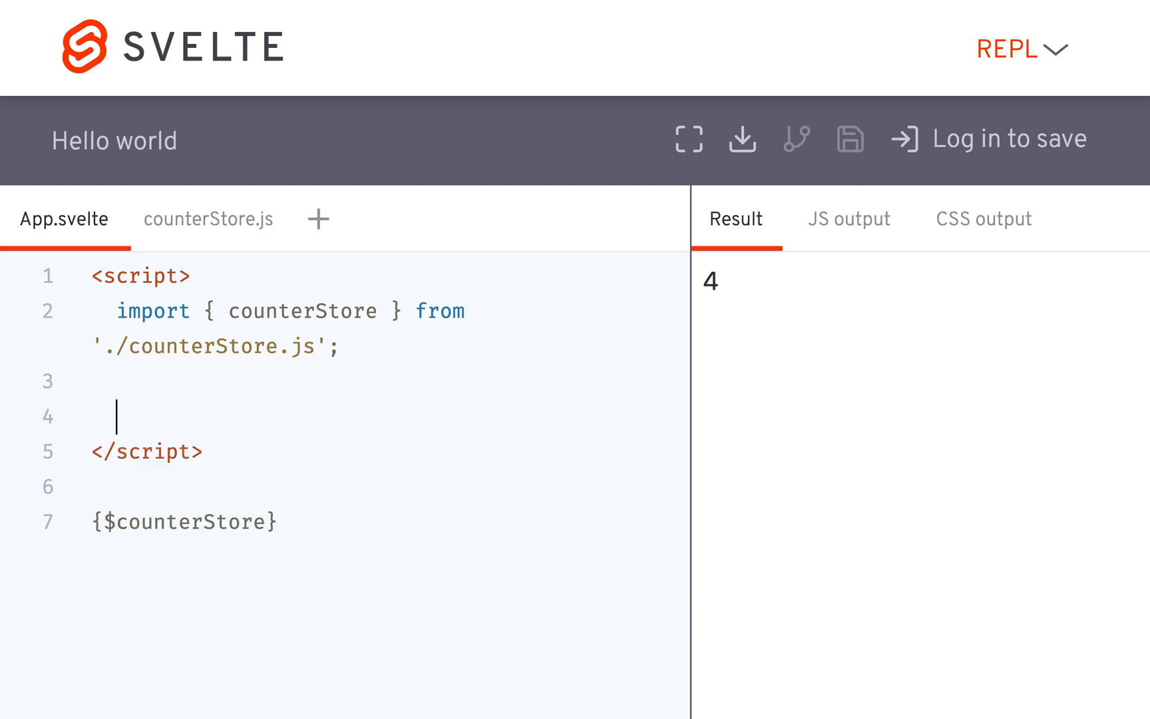
{"action": "mouse_move", "coordinate": [378, 409]}
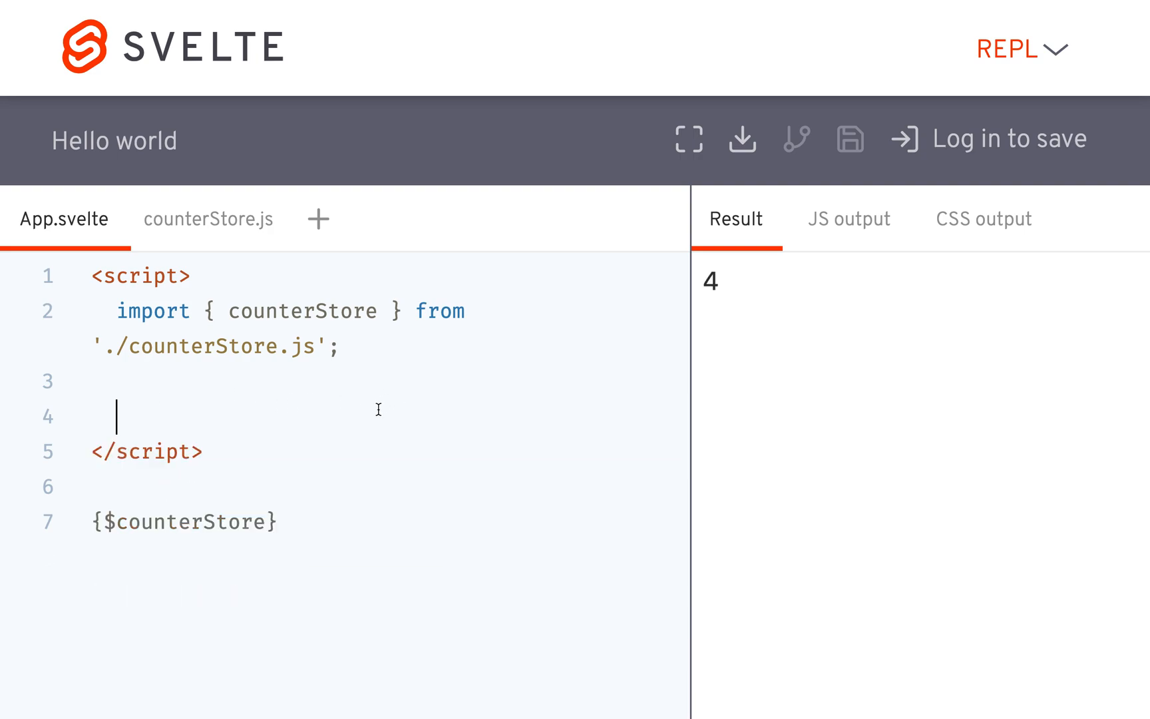
Step: Add function increment() { $counterStore++; } to the script block
{"action": "type", "text": "function incr"}
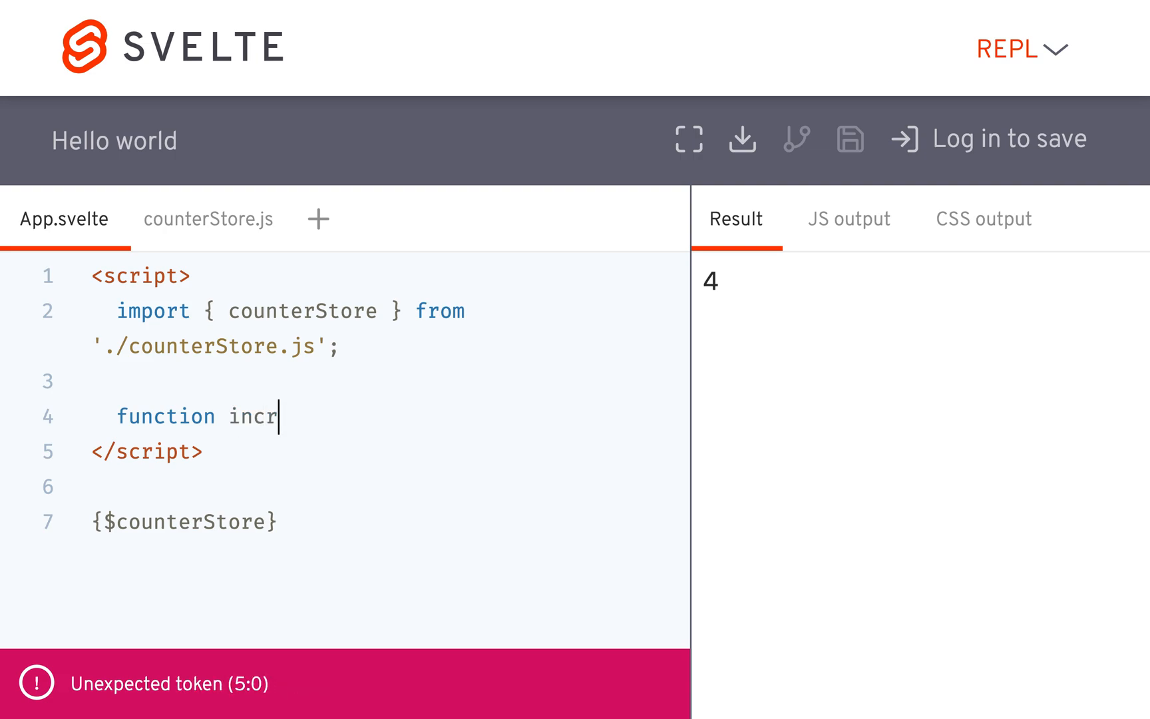
{"action": "type", "text": "ement() {"}
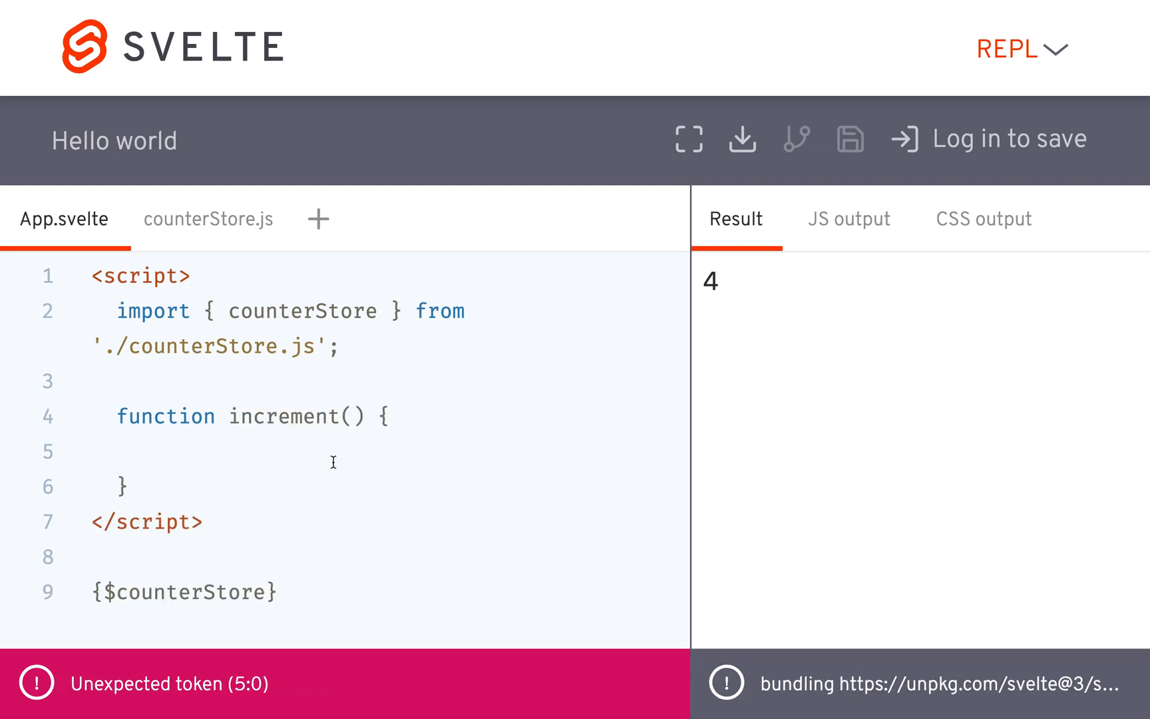
{"action": "left_click", "coordinate": [179, 451]}
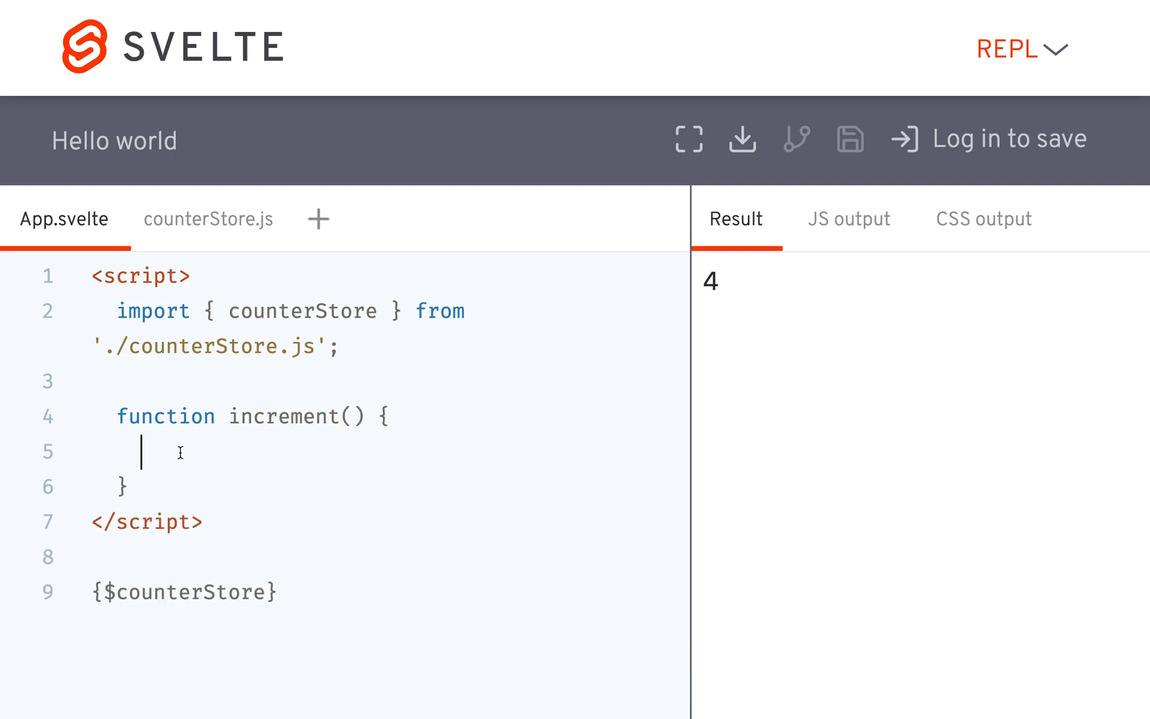
{"action": "type", "text": "$counter+"}
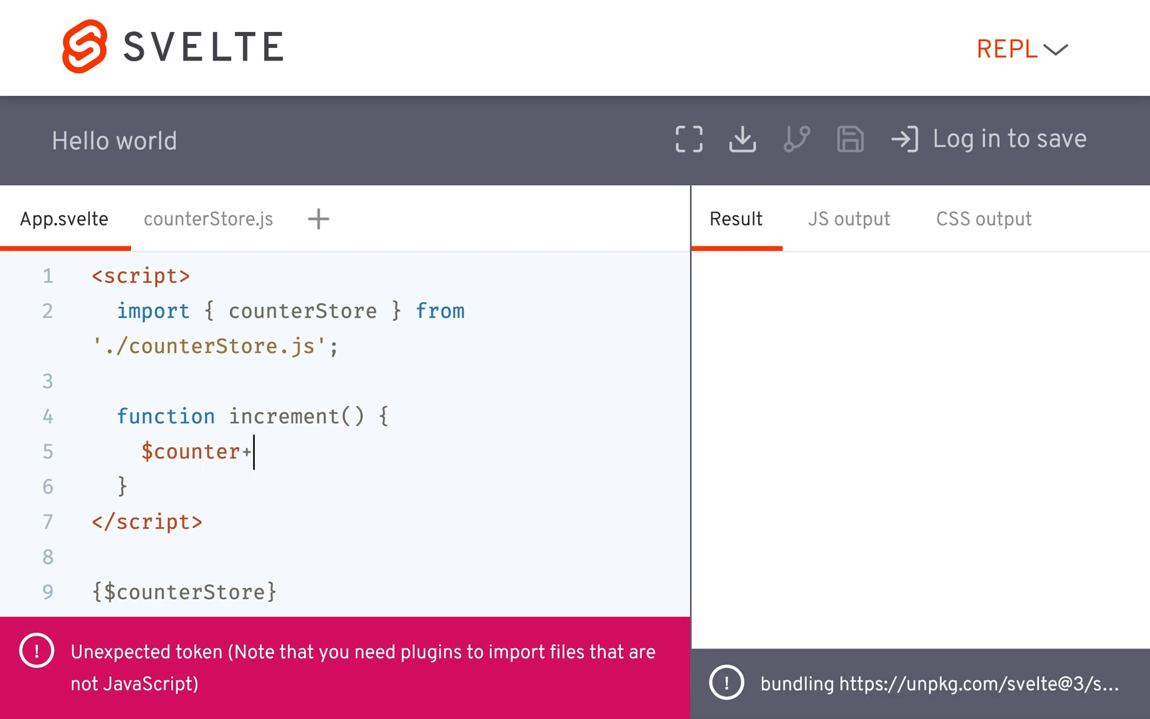
{"action": "type", "text": "+;"}
{"action": "type", "text": "<button>"}
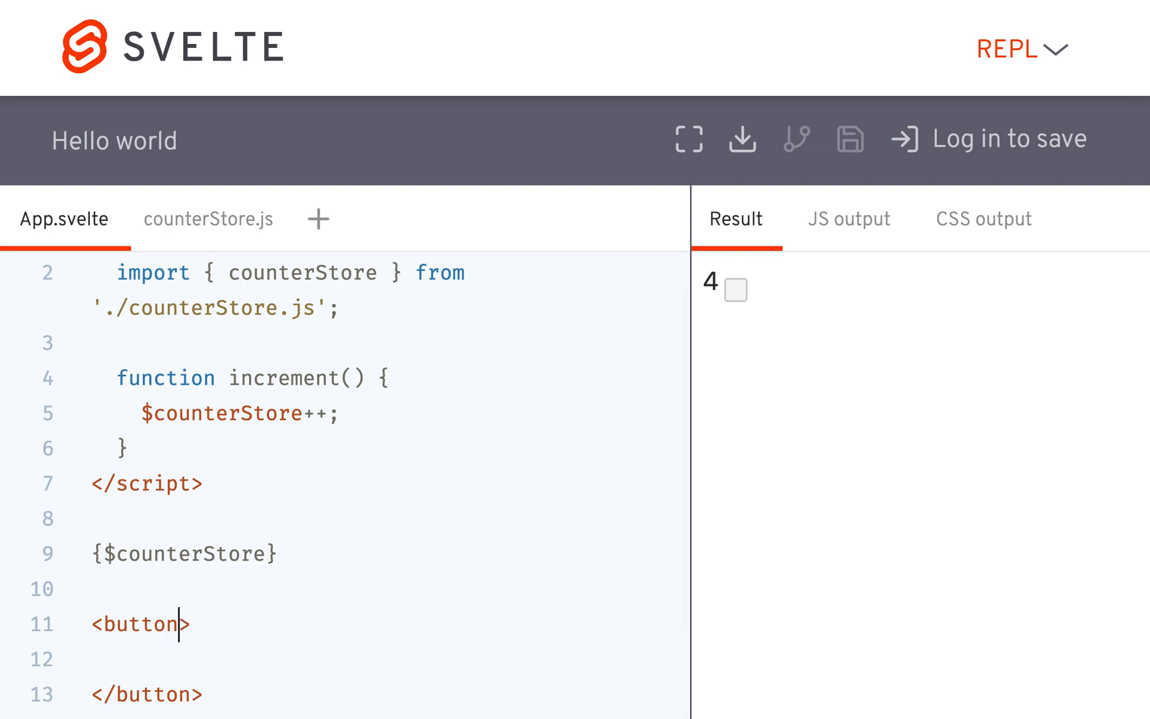
Step: Add a <button on:click={increment}> wired to the increment function
{"action": "type", "text": "on:click=>"}
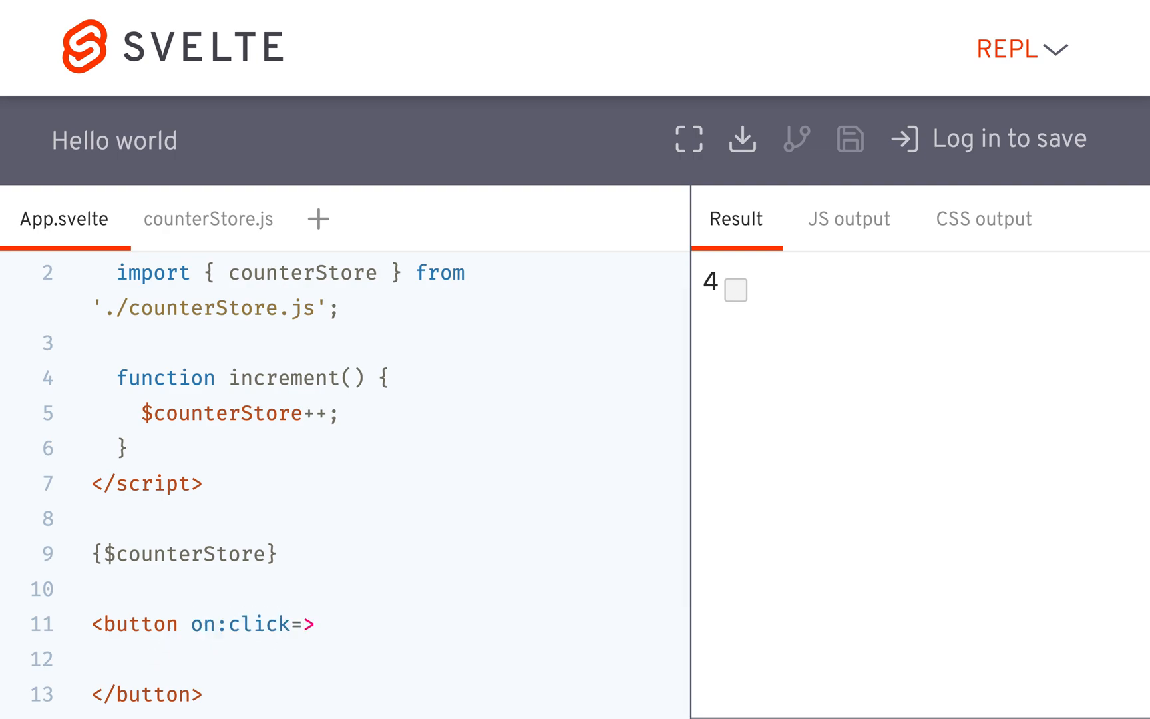
{"action": "type", "text": "increment}"}
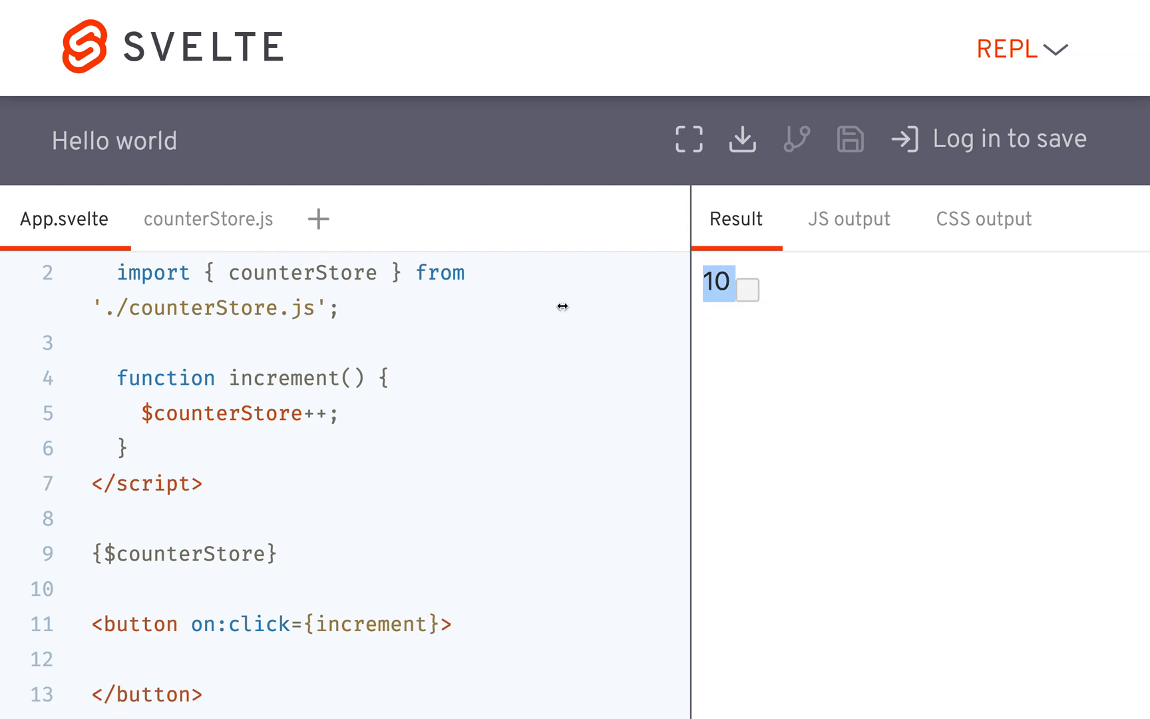
{"action": "left_click", "coordinate": [145, 413]}
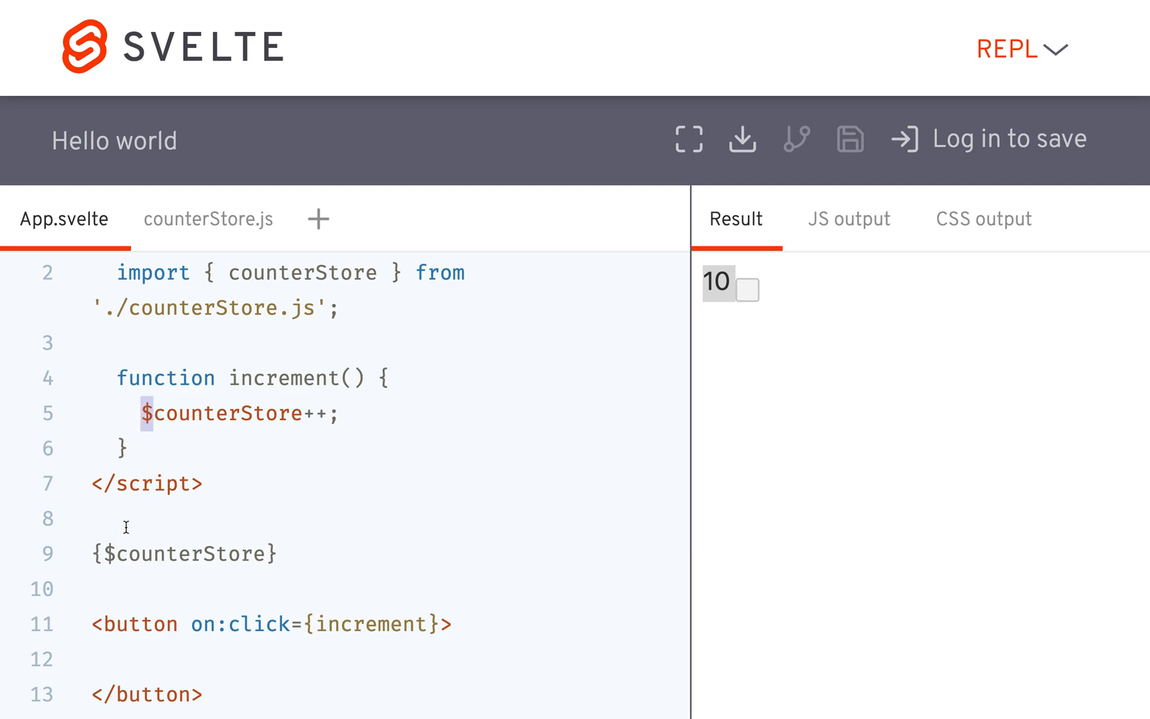
{"action": "left_click", "coordinate": [208, 219]}
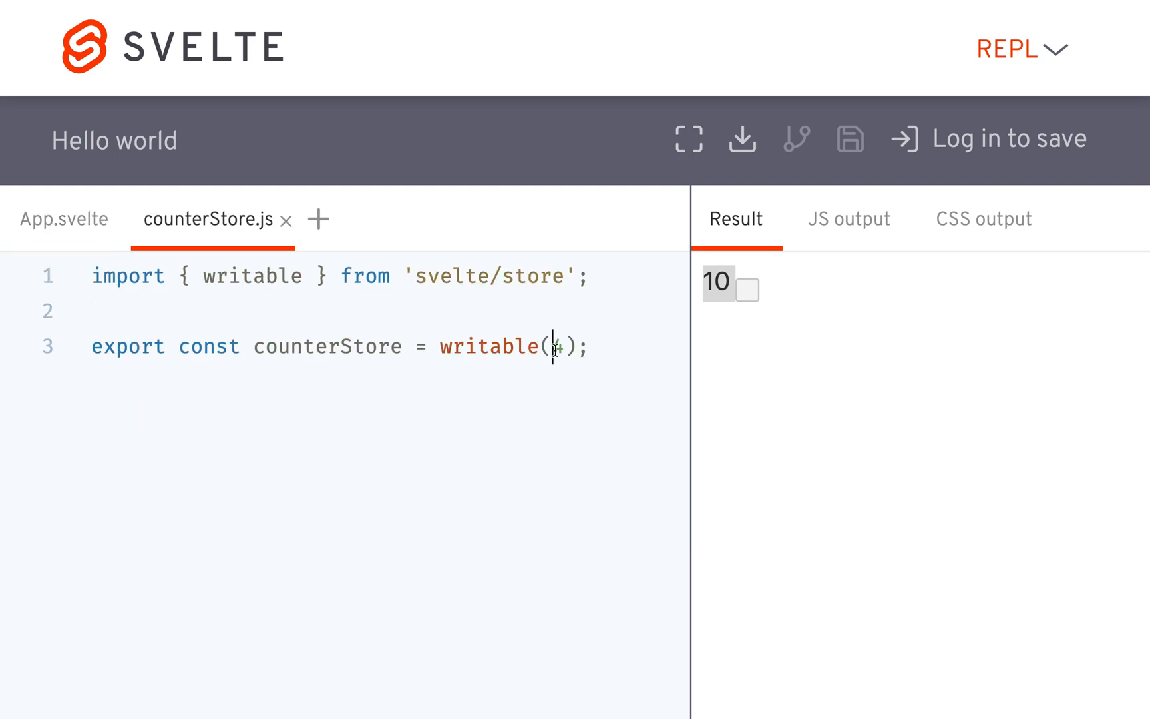
Step: Initialize the store as writable({ value: 0, name: 'cool store' })
{"action": "type", "text": "{}"}
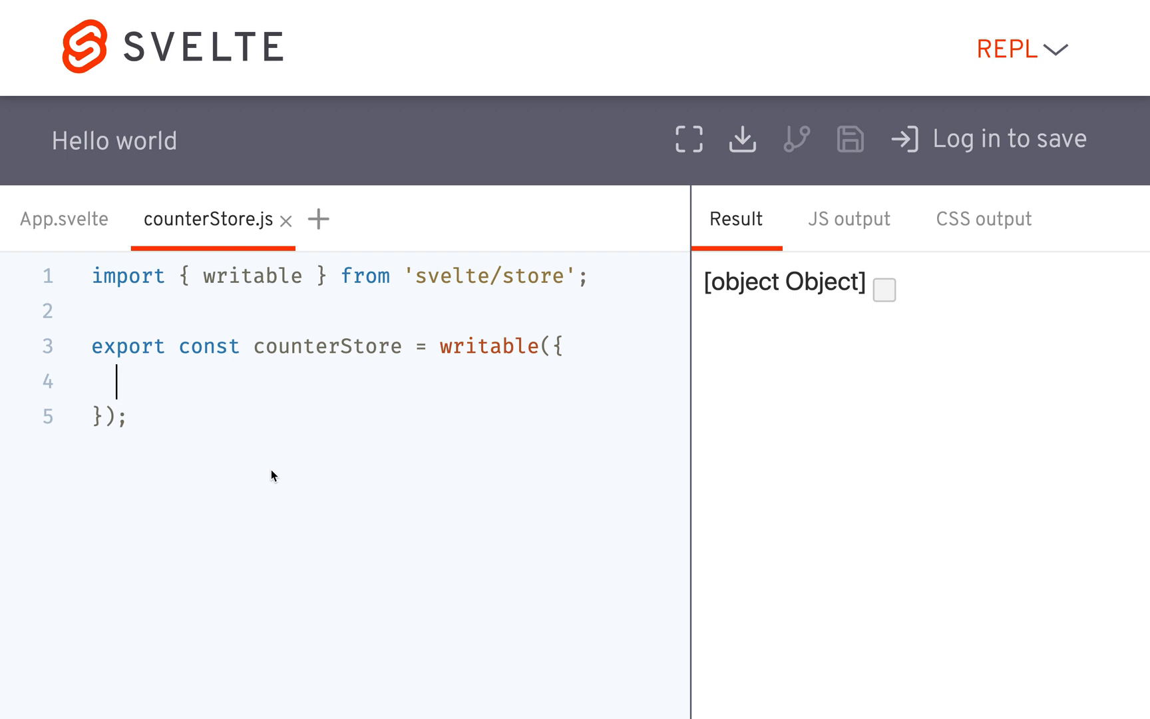
{"action": "type", "text": "value: 0,"}
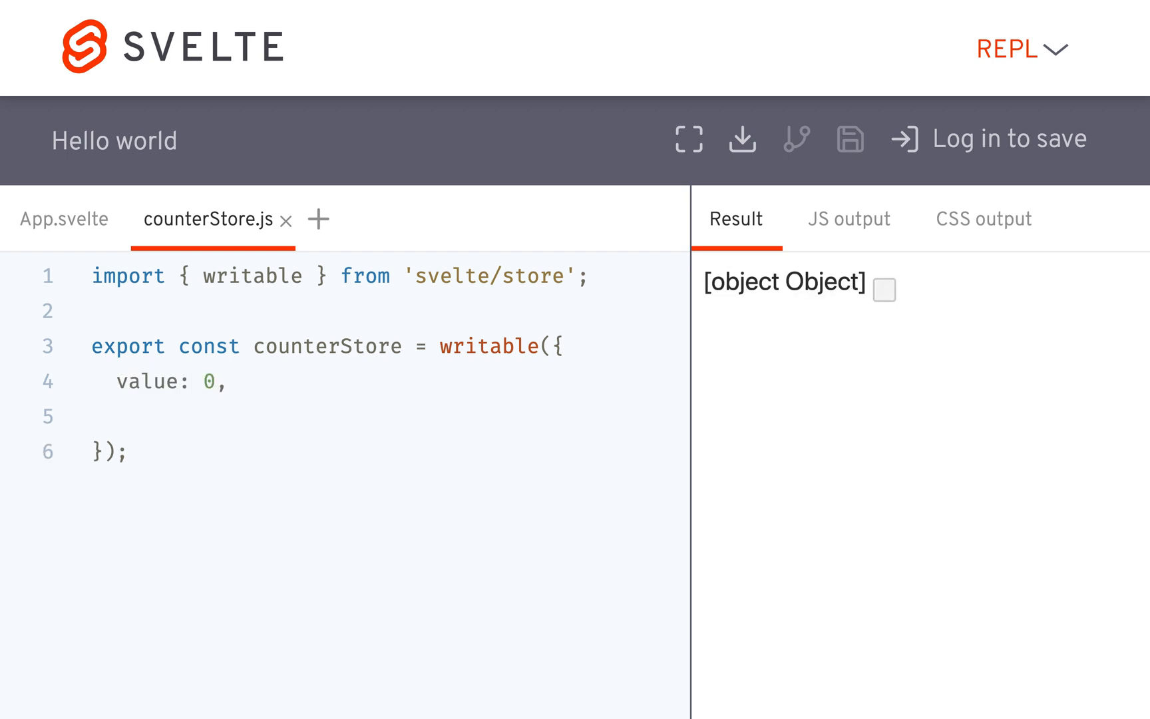
{"action": "type", "text": "name"}
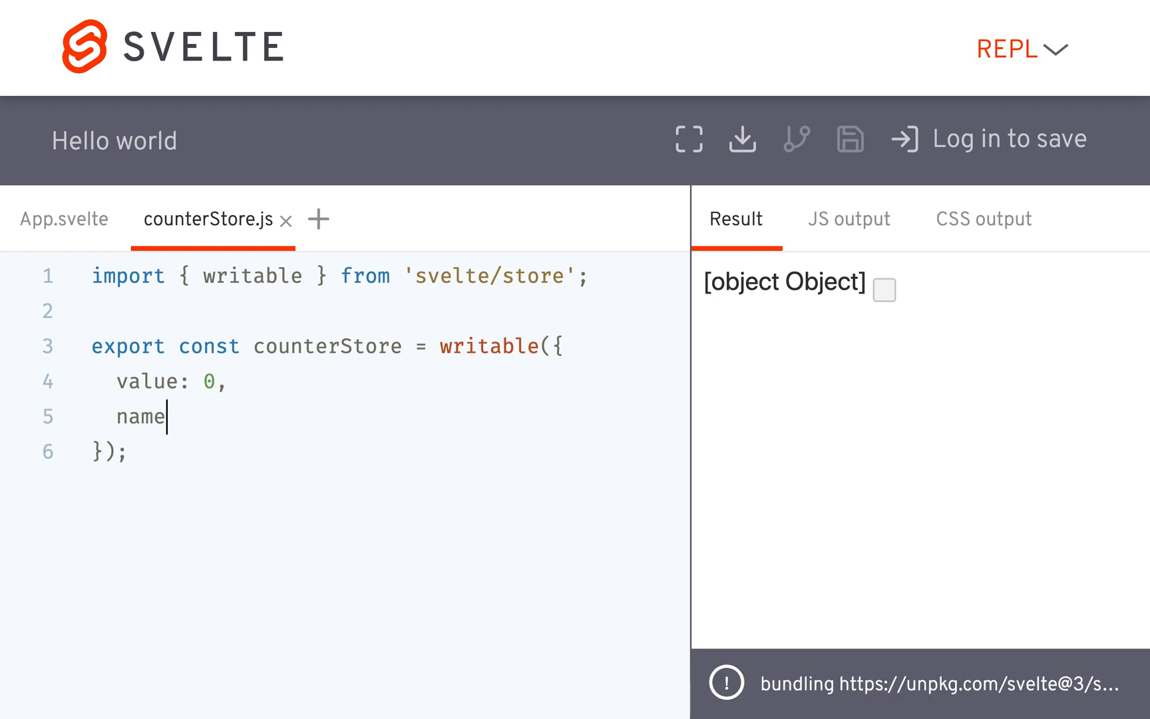
{"action": "type", "text": ": 'cool'"}
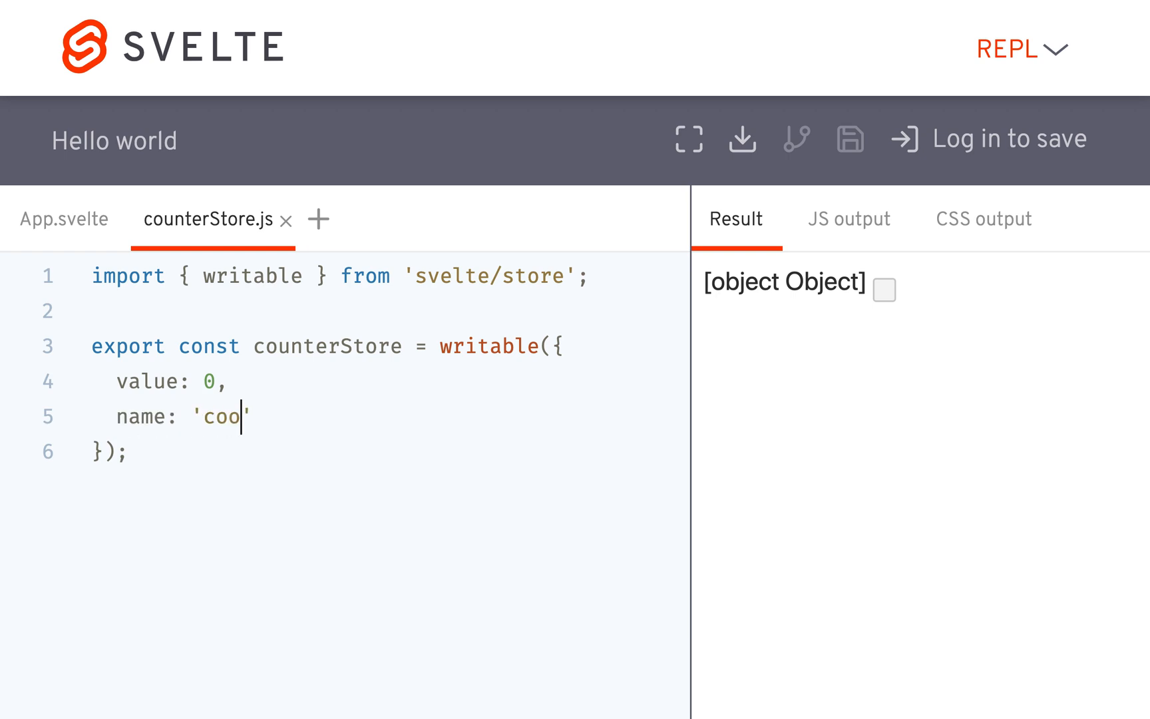
{"action": "left_click", "coordinate": [62, 218]}
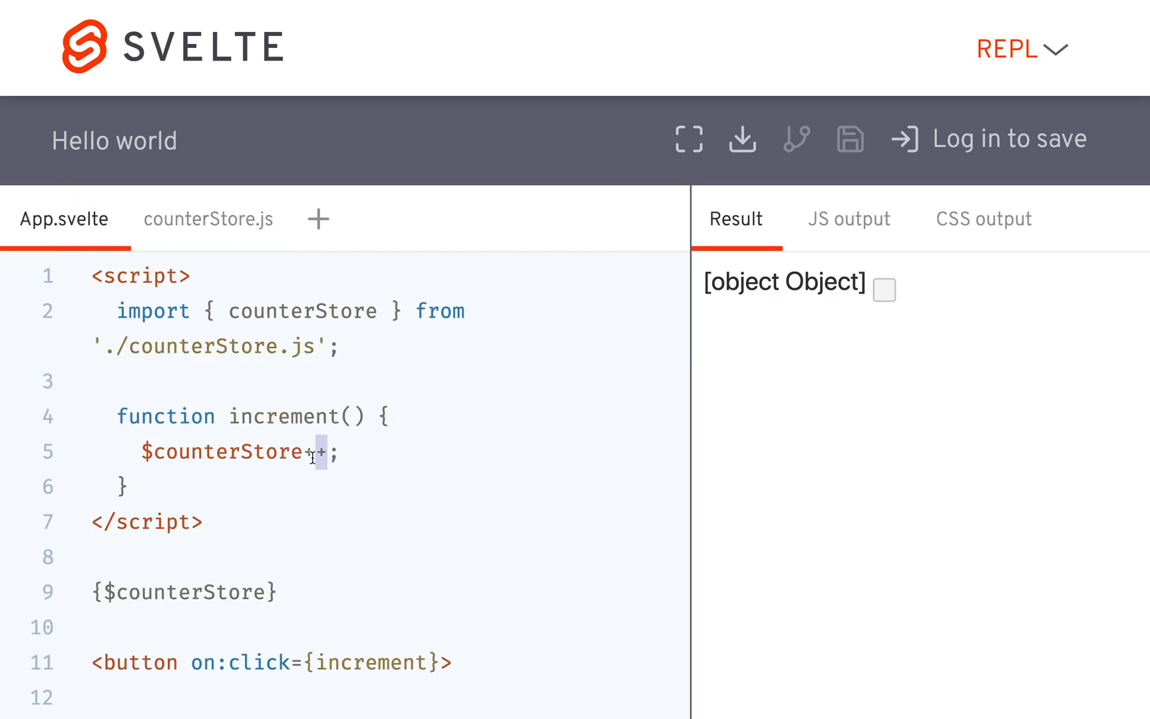
Step: Increment $counterStore.value and render {$counterStore.value} {$counterStore.name}, showing 0 cool store
{"action": "type", "text": "."}
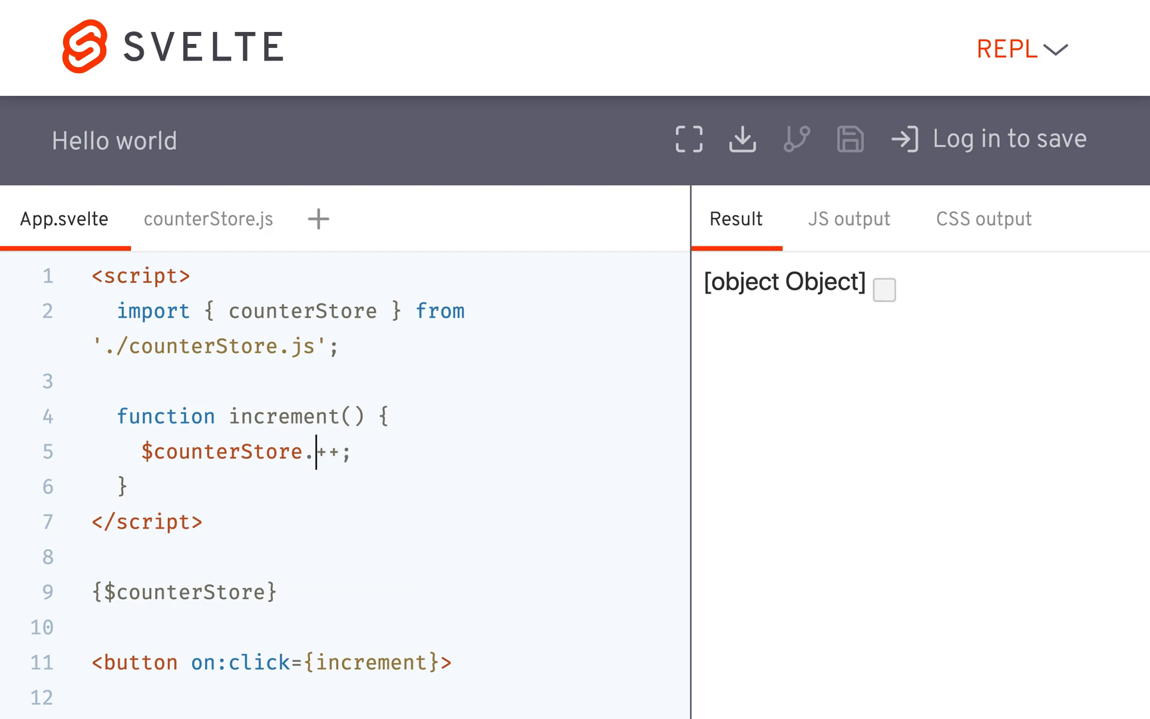
{"action": "type", "text": "value"}
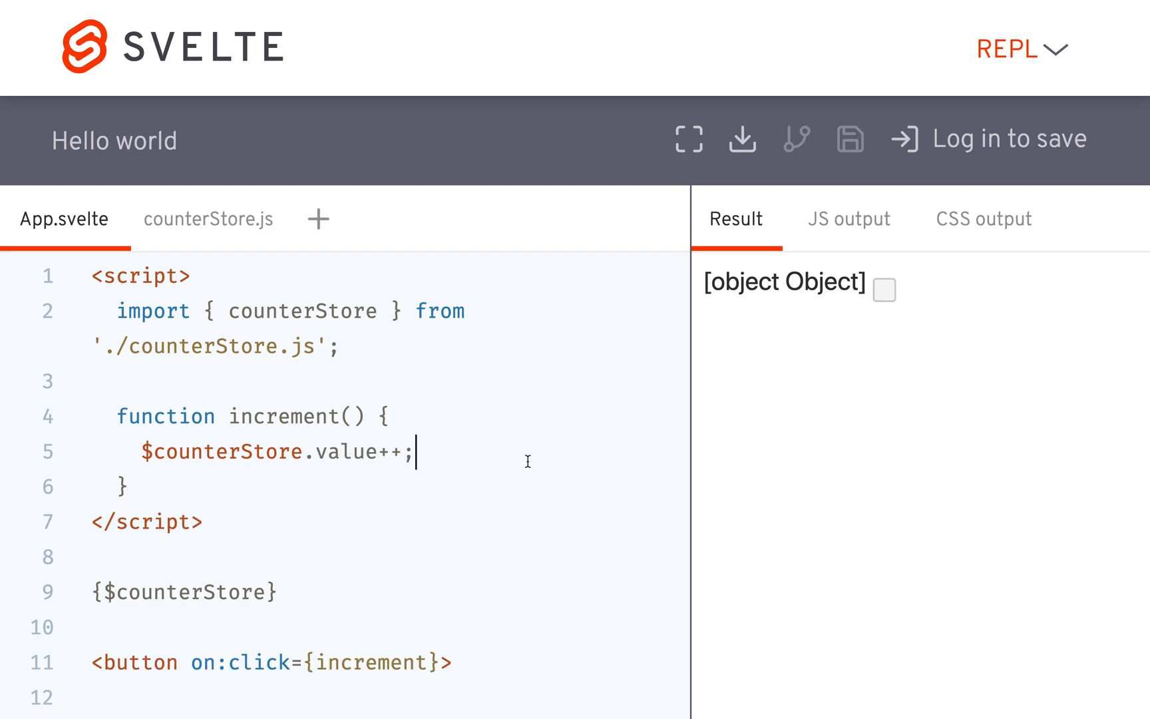
{"action": "type", "text": ".va"}
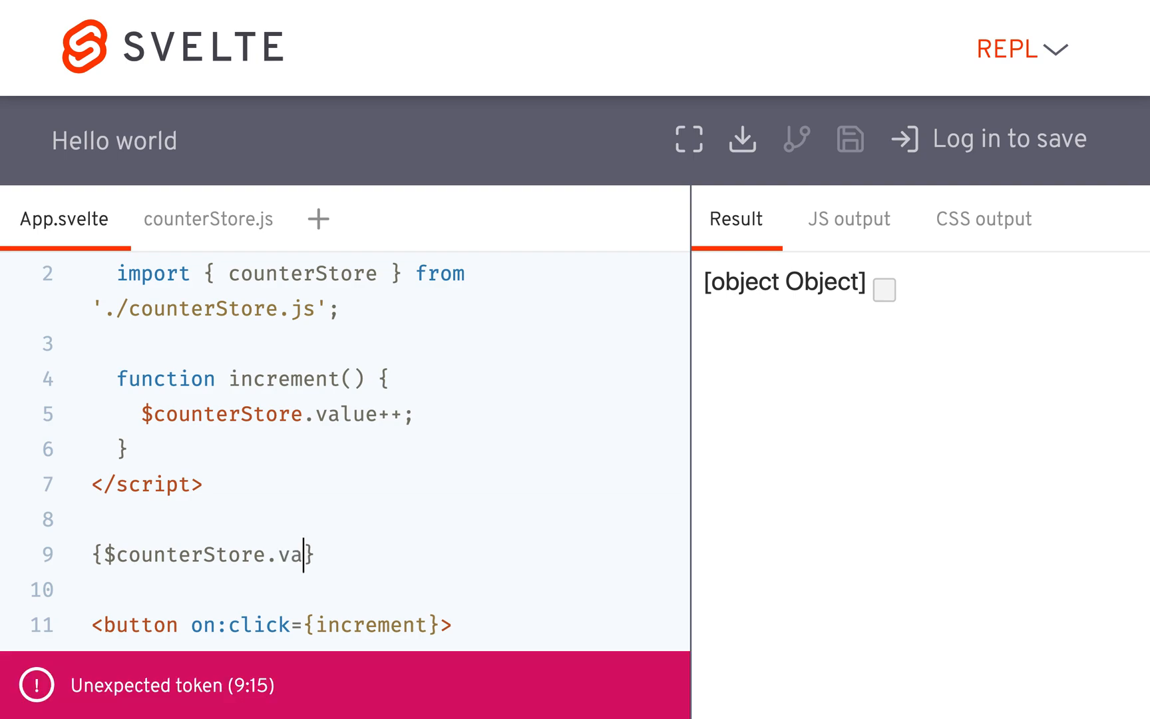
{"action": "type", "text": "lue"}
{"action": "left_click", "coordinate": [389, 590]}
{"action": "type", "text": "{$counterStore"}
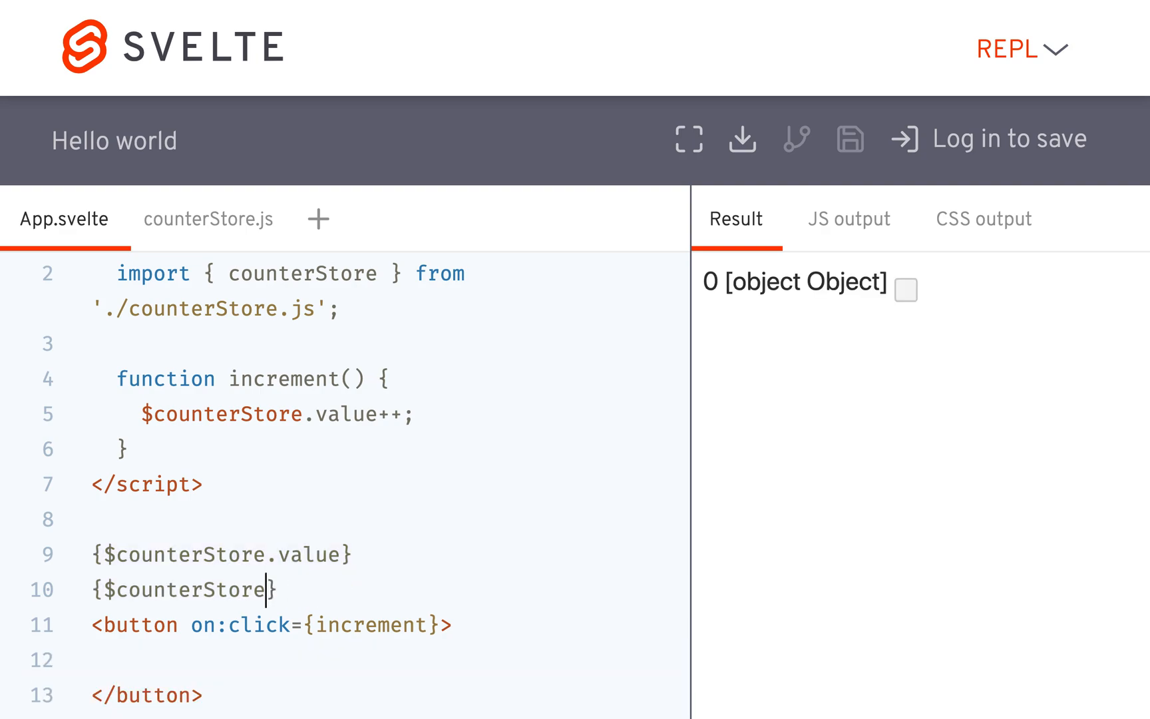
{"action": "type", "text": ".name"}
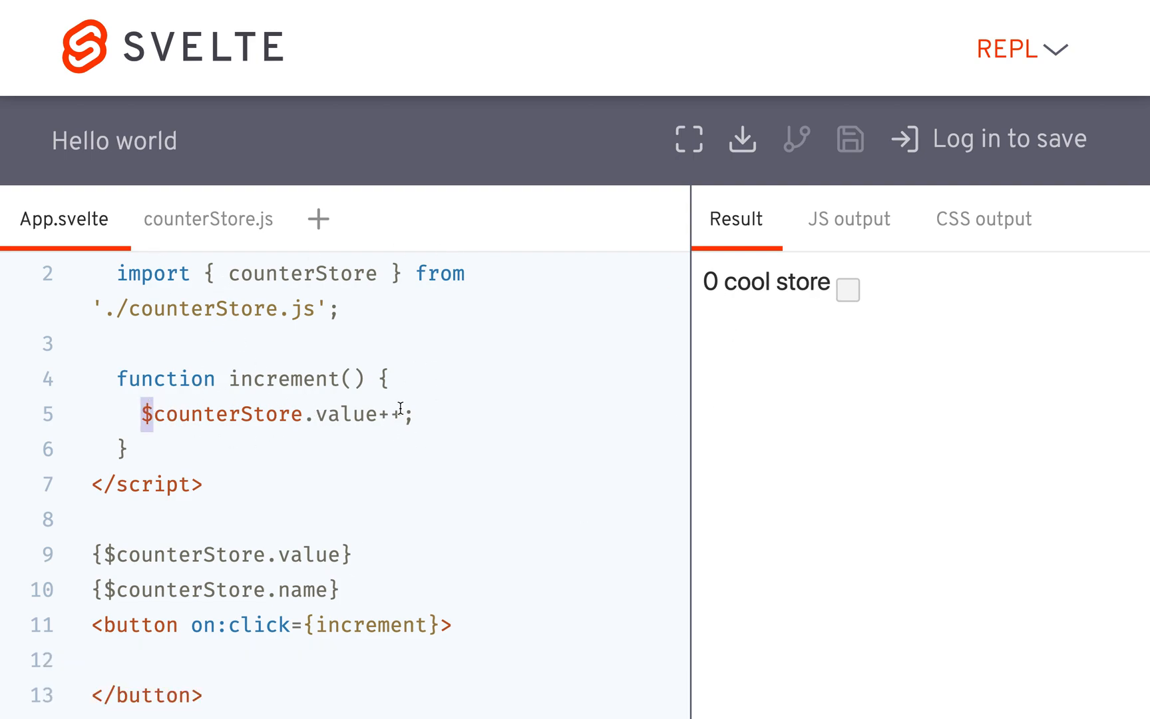
{"action": "left_click", "coordinate": [208, 219]}
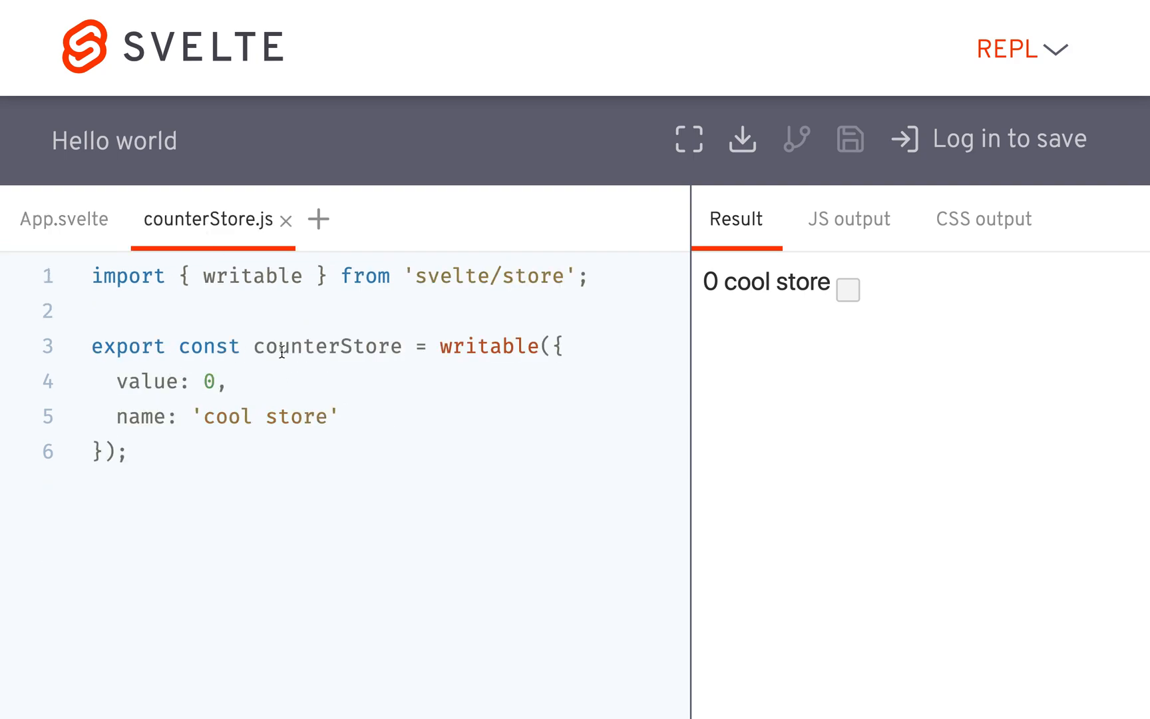
{"action": "left_click", "coordinate": [63, 218]}
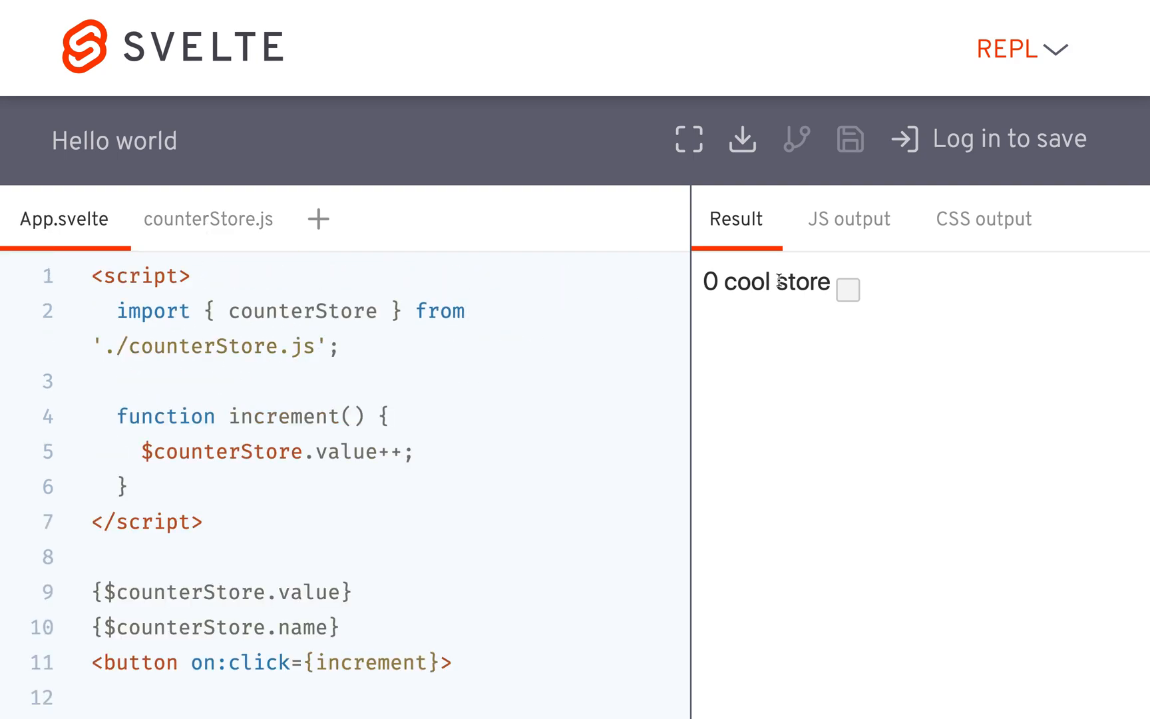